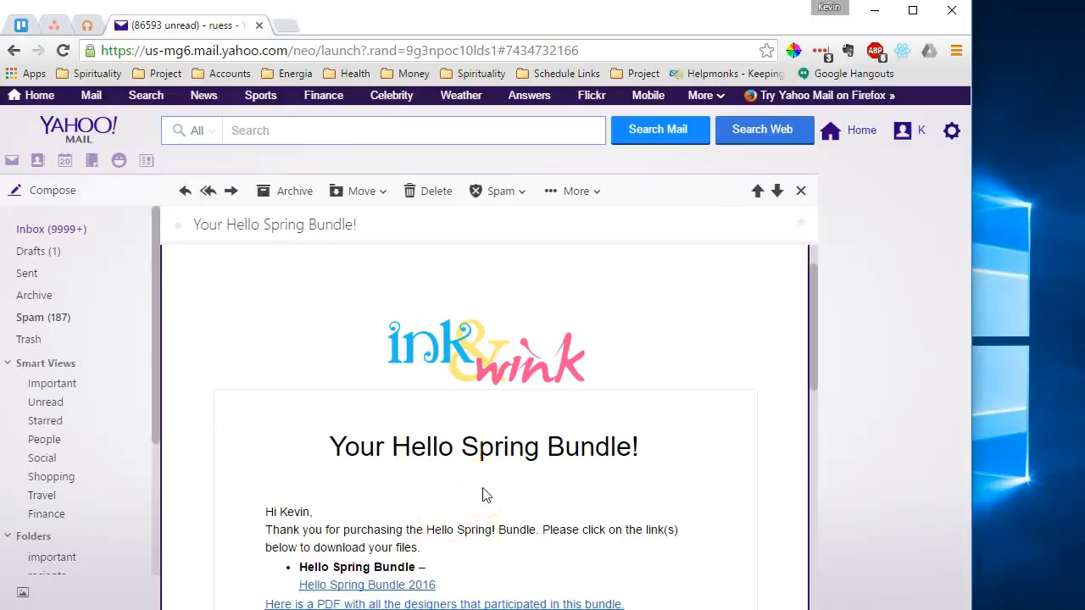
- Download the Hello Spring Bundle 2016 files, then open File Explorer from the taskbar
{"action": "scroll", "scroll_direction": "down", "scroll_amount": 3}
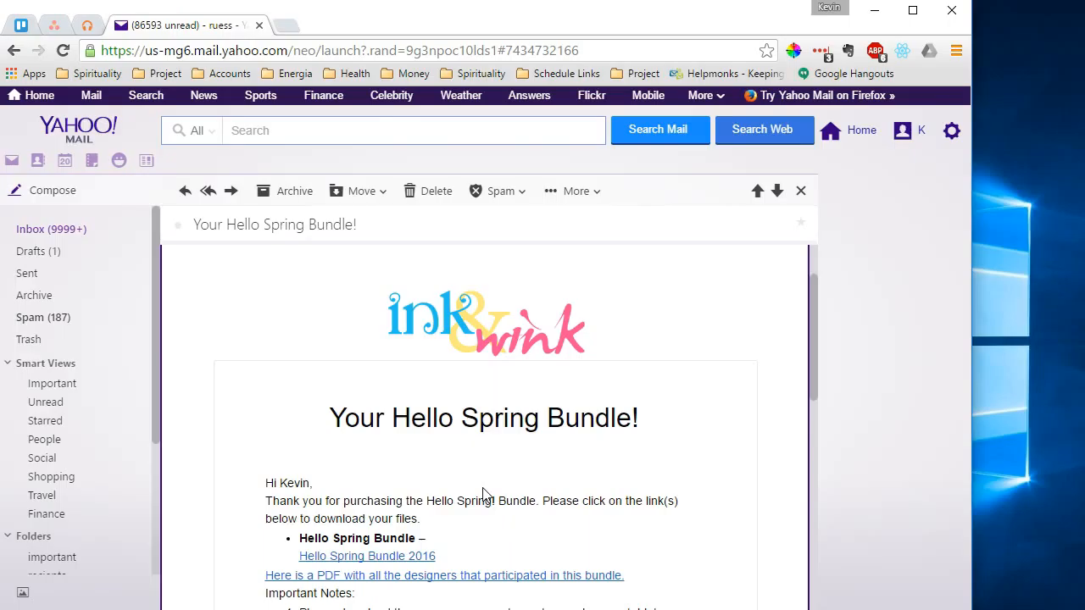
{"action": "scroll", "scroll_direction": "down", "scroll_amount": 3}
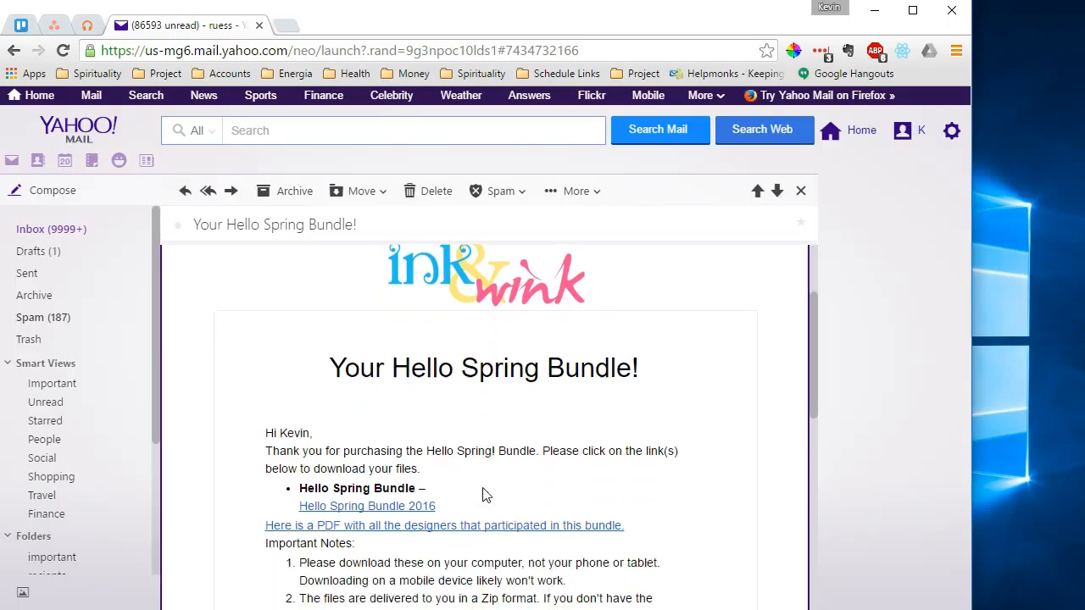
{"action": "scroll", "scroll_direction": "up", "scroll_amount": 3}
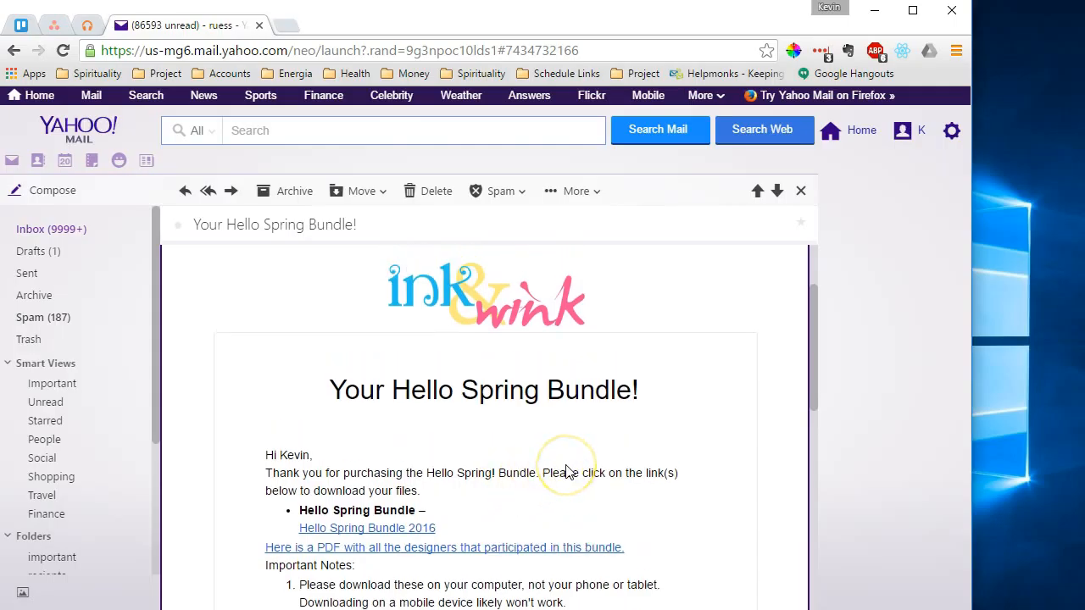
{"action": "scroll", "scroll_direction": "down", "scroll_amount": 3}
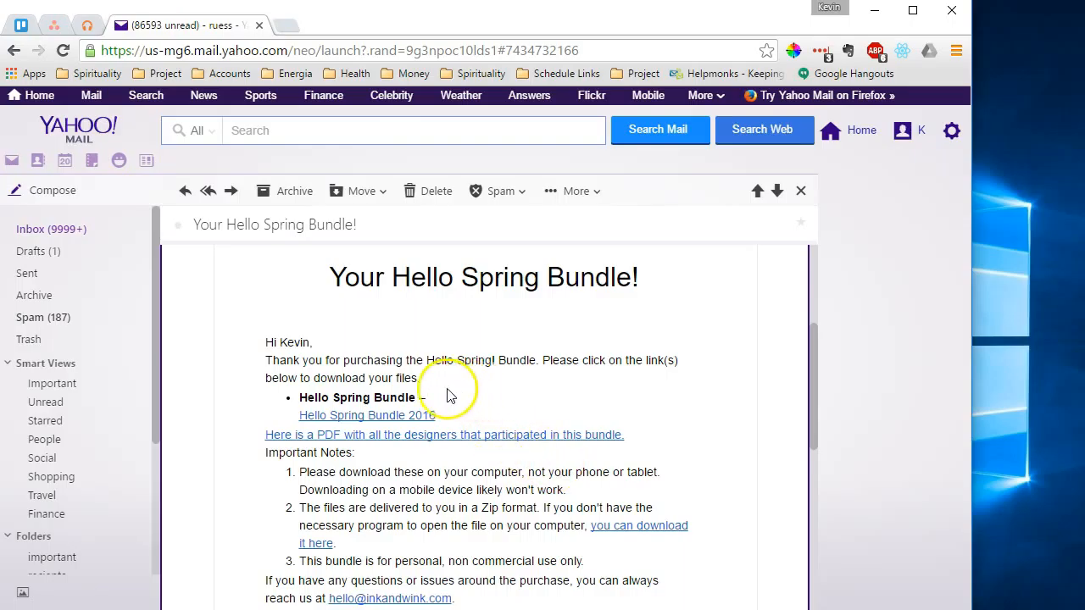
{"action": "mouse_move", "coordinate": [367, 415]}
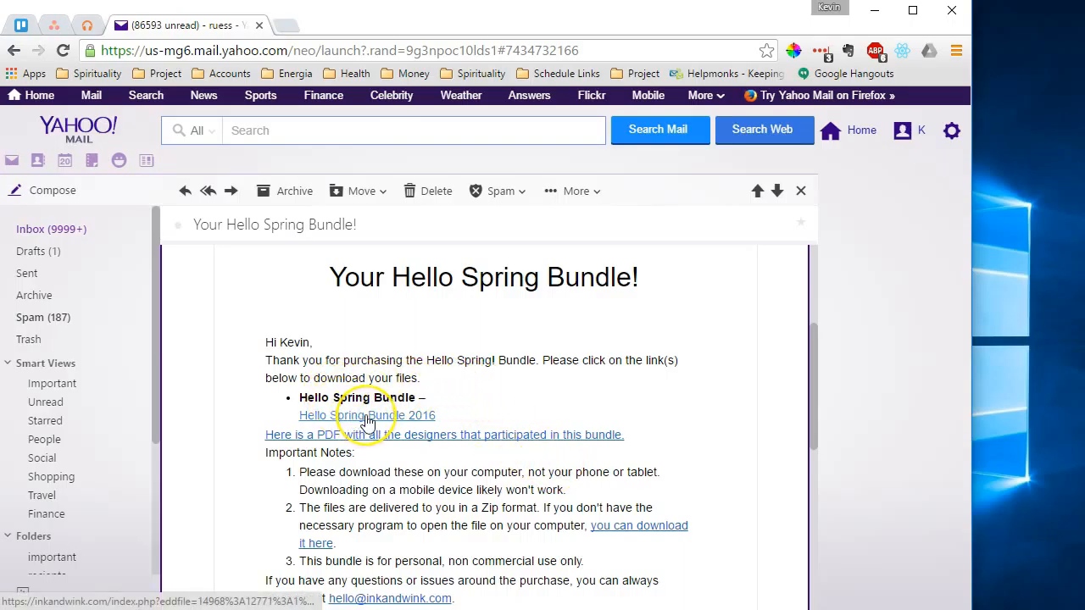
{"action": "left_click", "coordinate": [367, 416]}
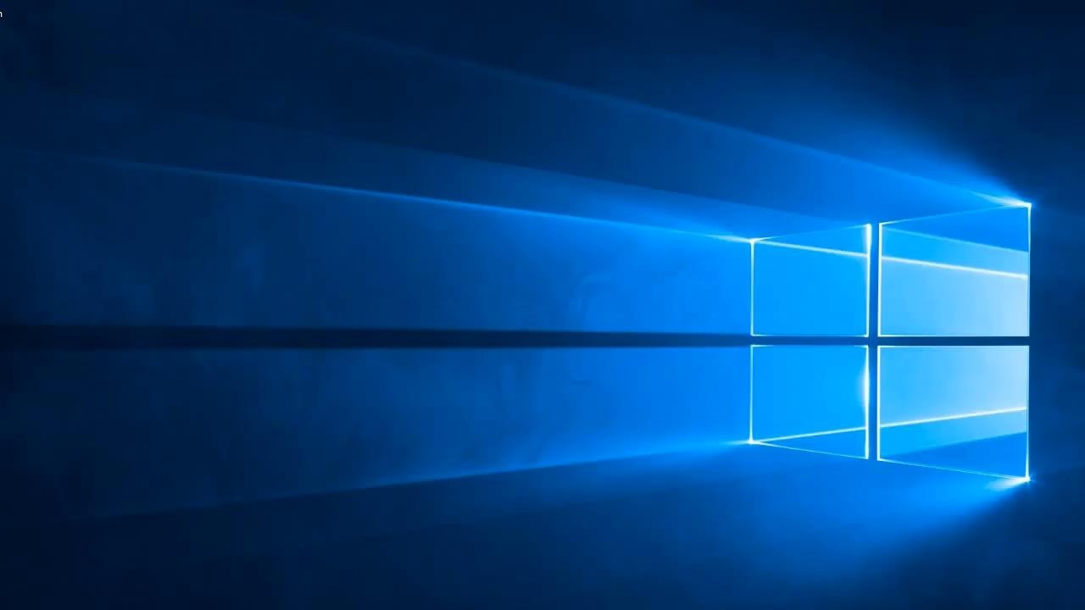
{"action": "left_click", "coordinate": [8, 602]}
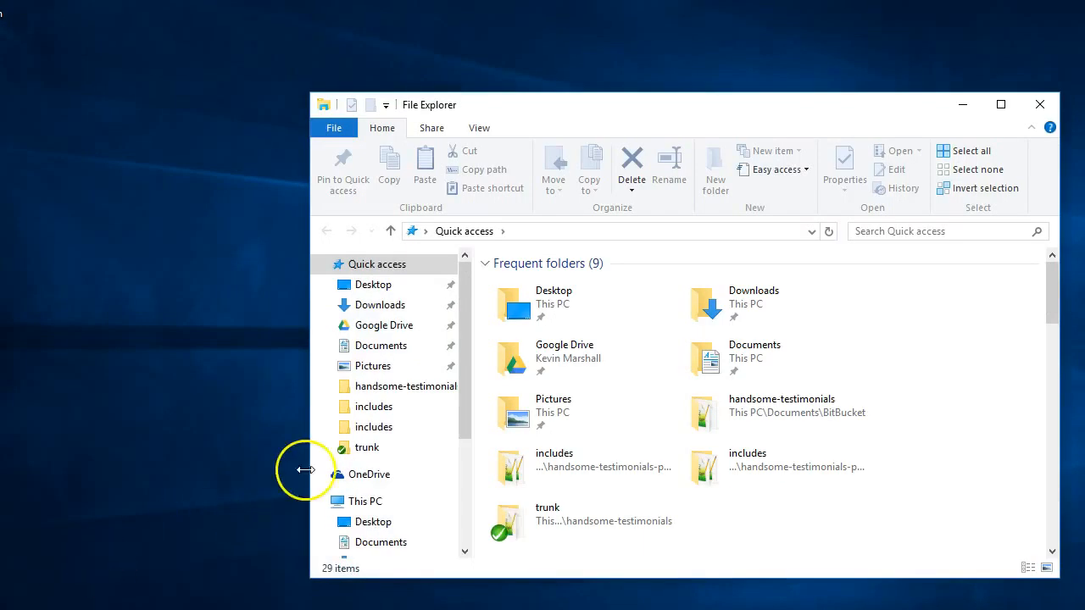
{"action": "mouse_move", "coordinate": [750, 304]}
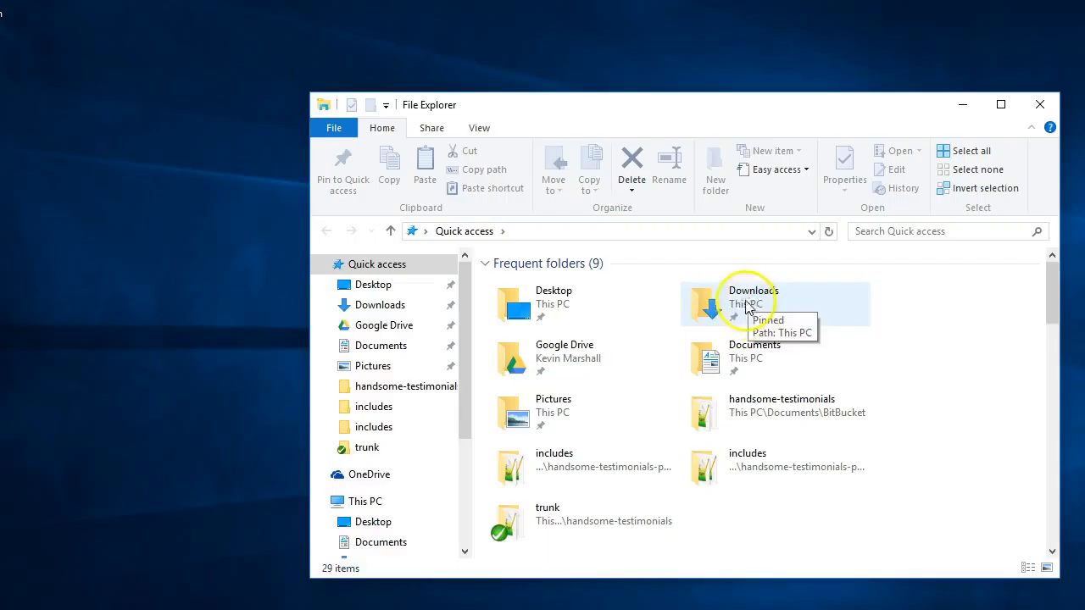
{"action": "mouse_move", "coordinate": [749, 305]}
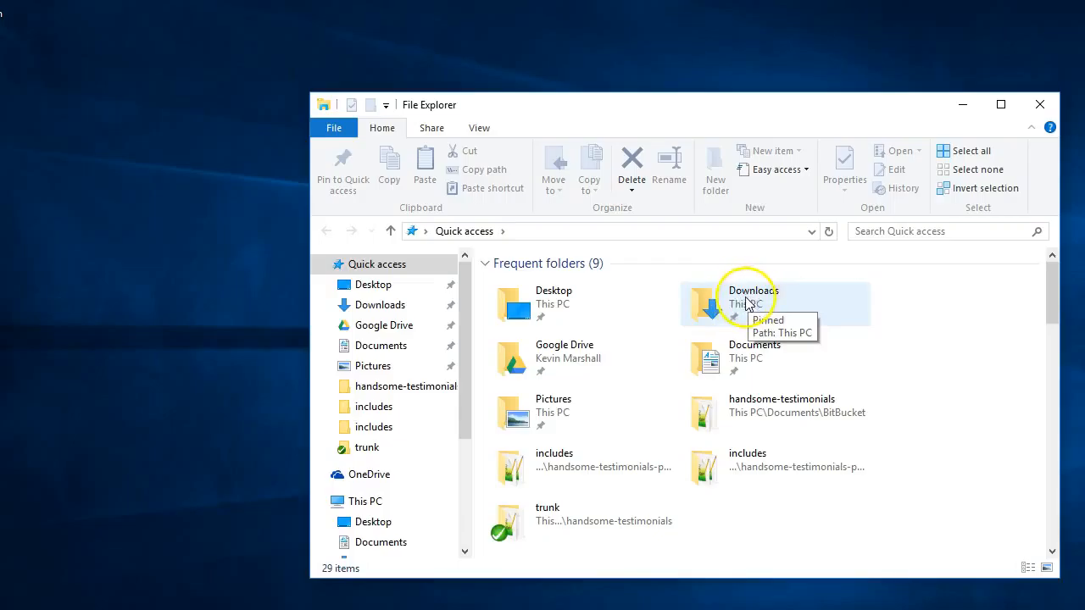
{"action": "mouse_move", "coordinate": [751, 303]}
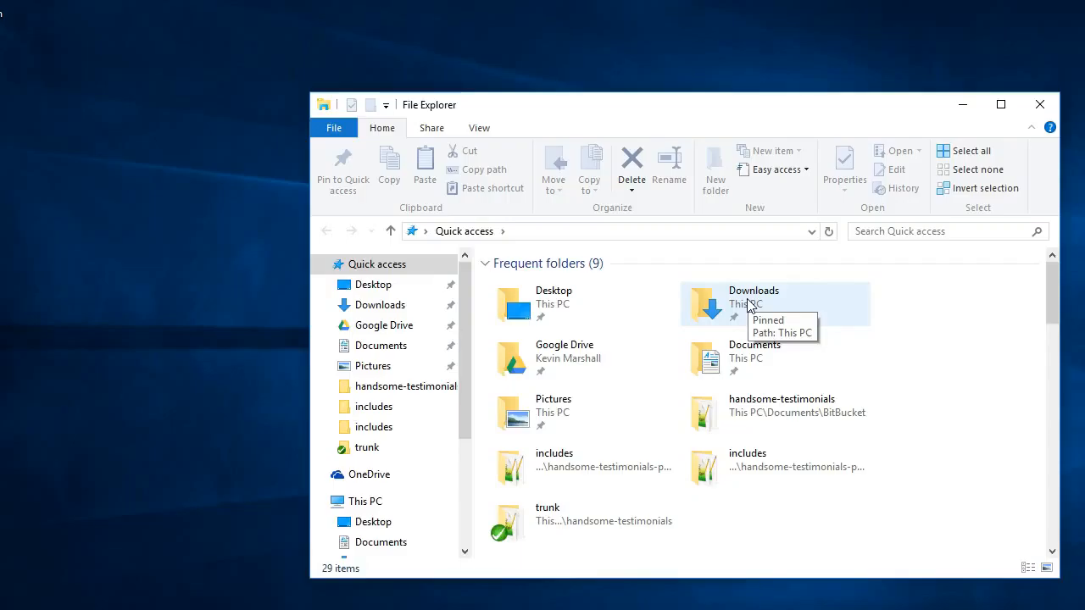
- Open the Downloads folder from Quick access's frequent folders
{"action": "double_click", "coordinate": [753, 291]}
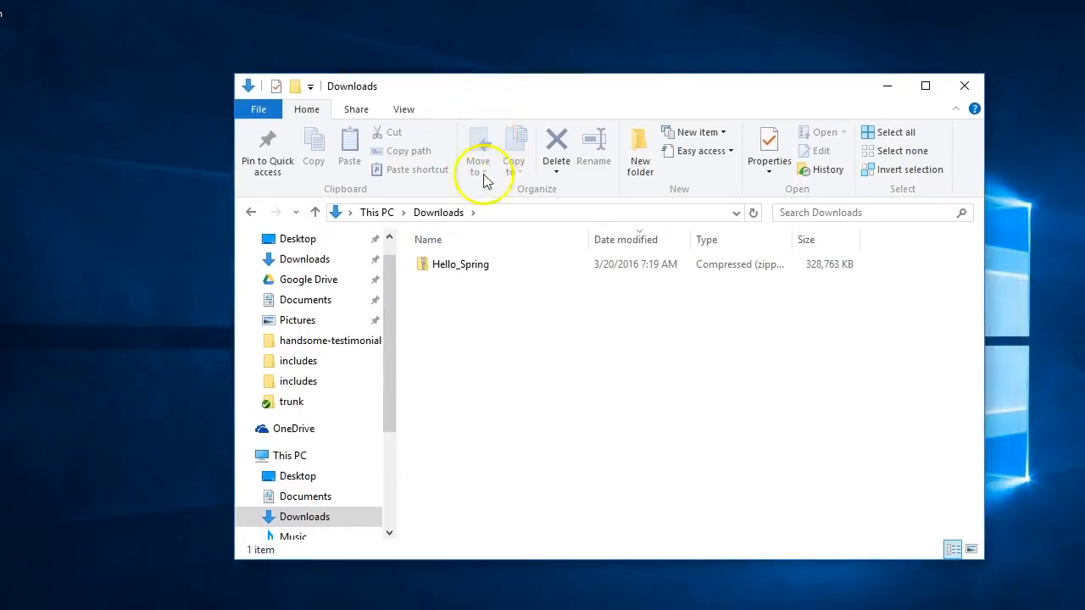
{"action": "mouse_move", "coordinate": [606, 270]}
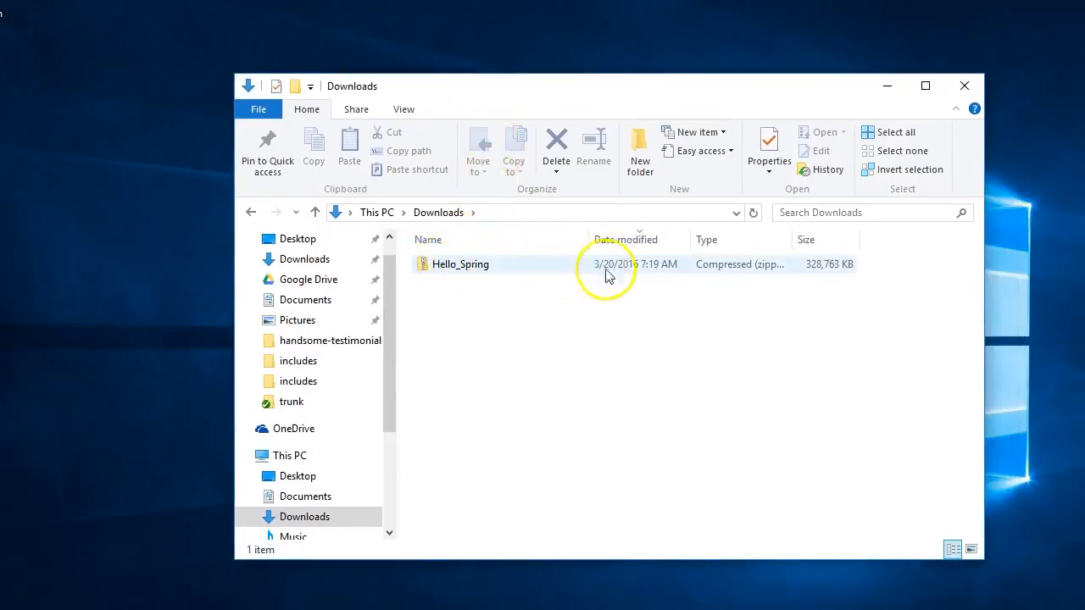
{"action": "mouse_move", "coordinate": [845, 273]}
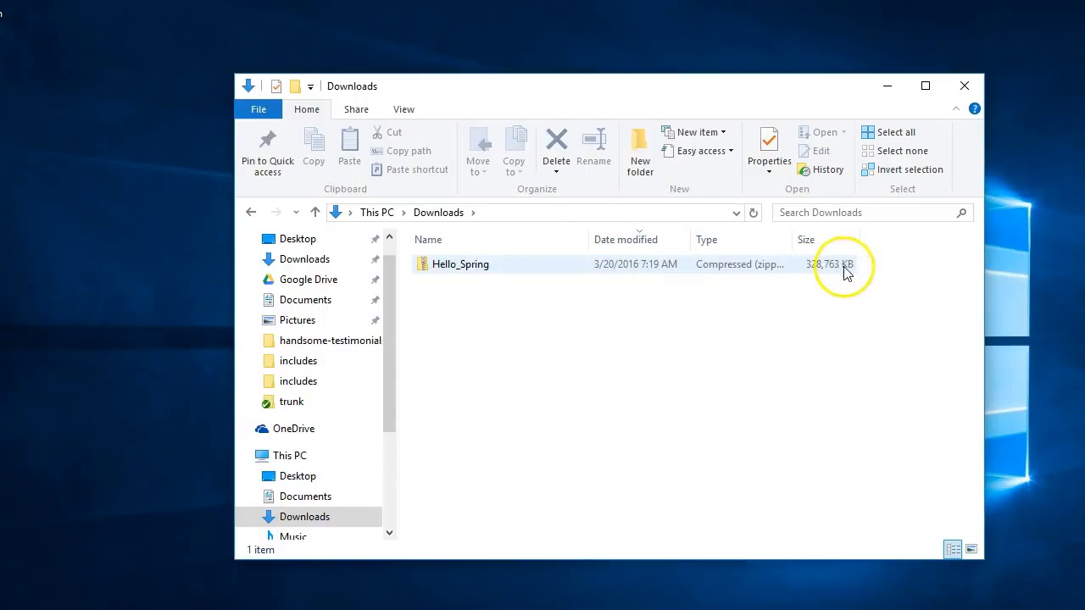
{"action": "mouse_move", "coordinate": [715, 271]}
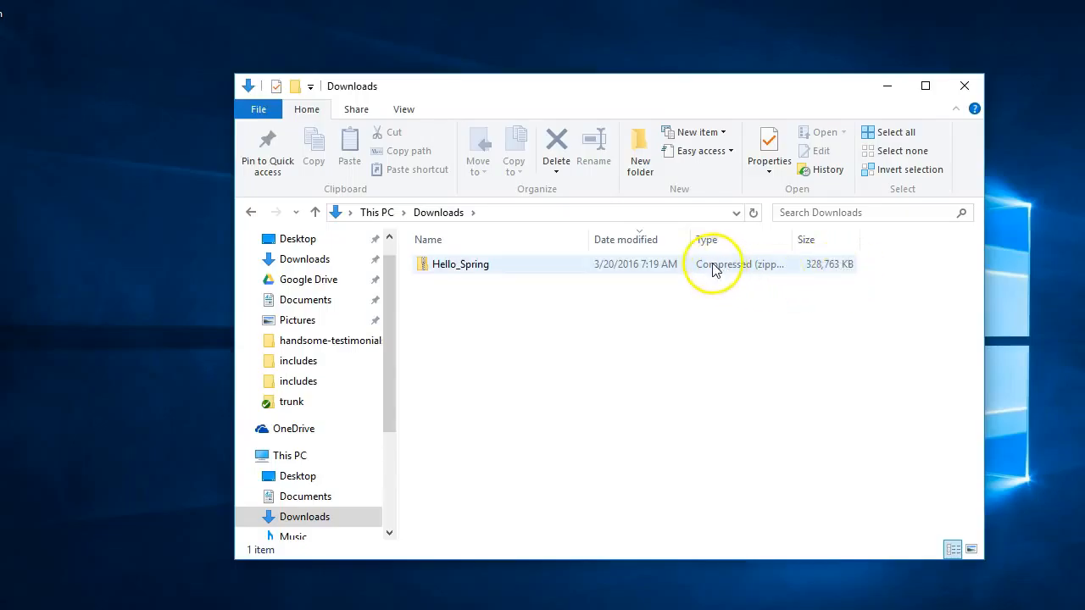
{"action": "mouse_move", "coordinate": [746, 270]}
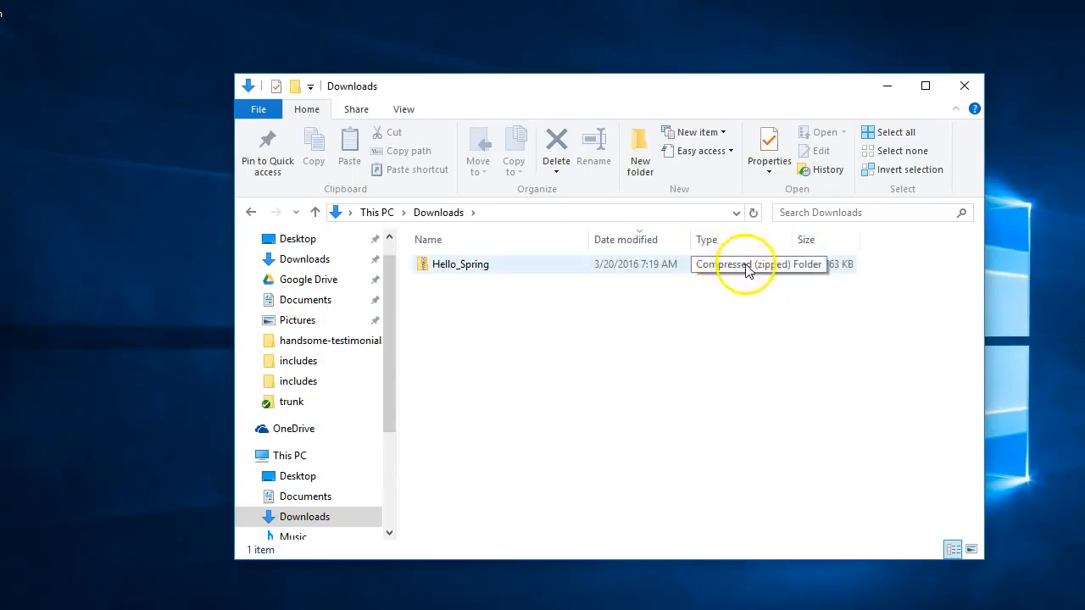
{"action": "mouse_move", "coordinate": [495, 271]}
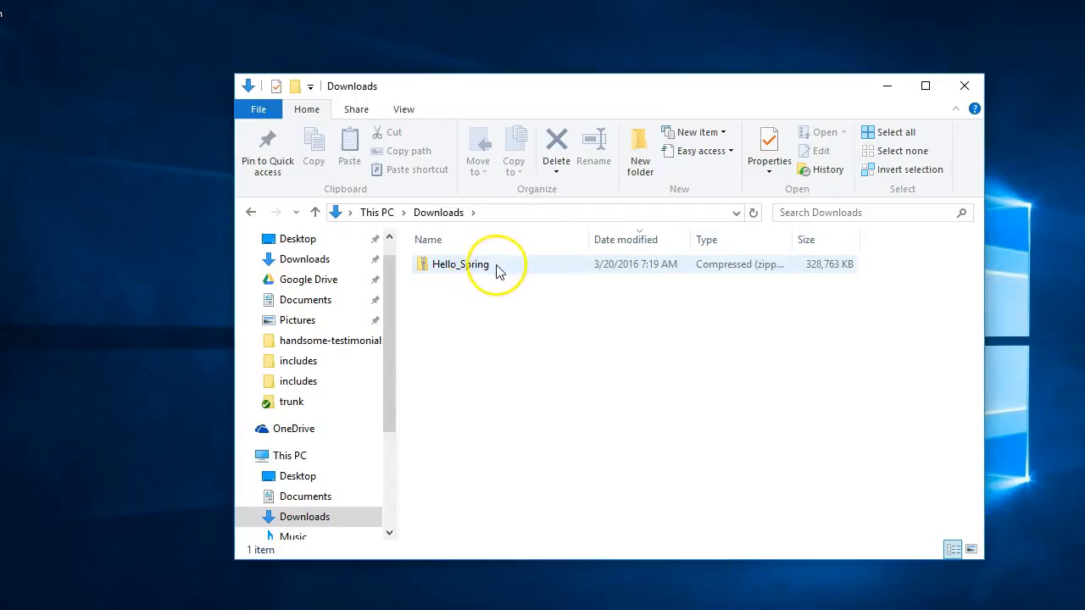
{"action": "mouse_move", "coordinate": [585, 273]}
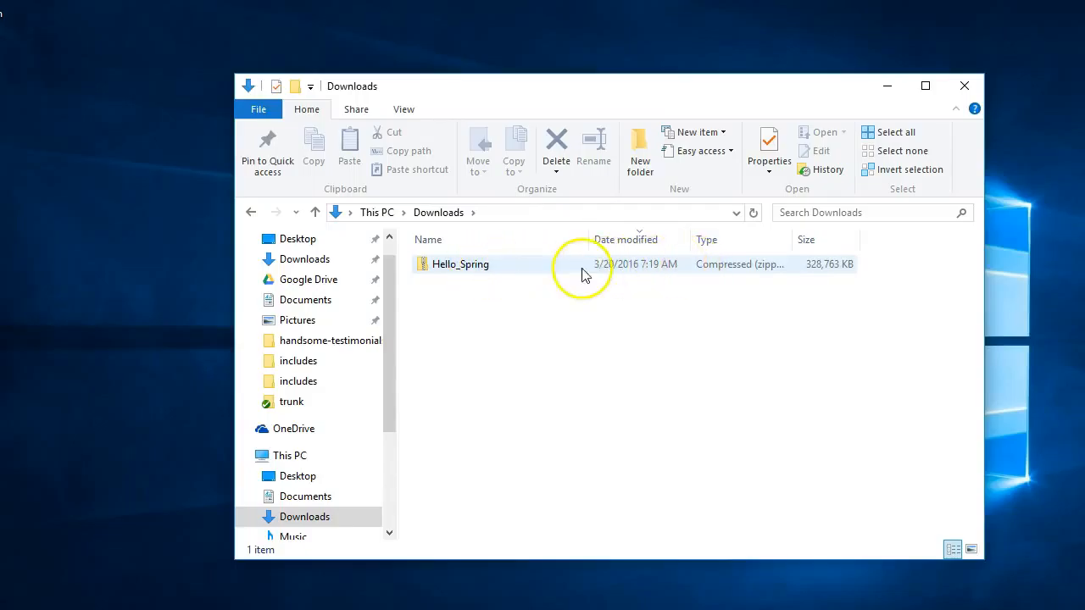
{"action": "mouse_move", "coordinate": [479, 263]}
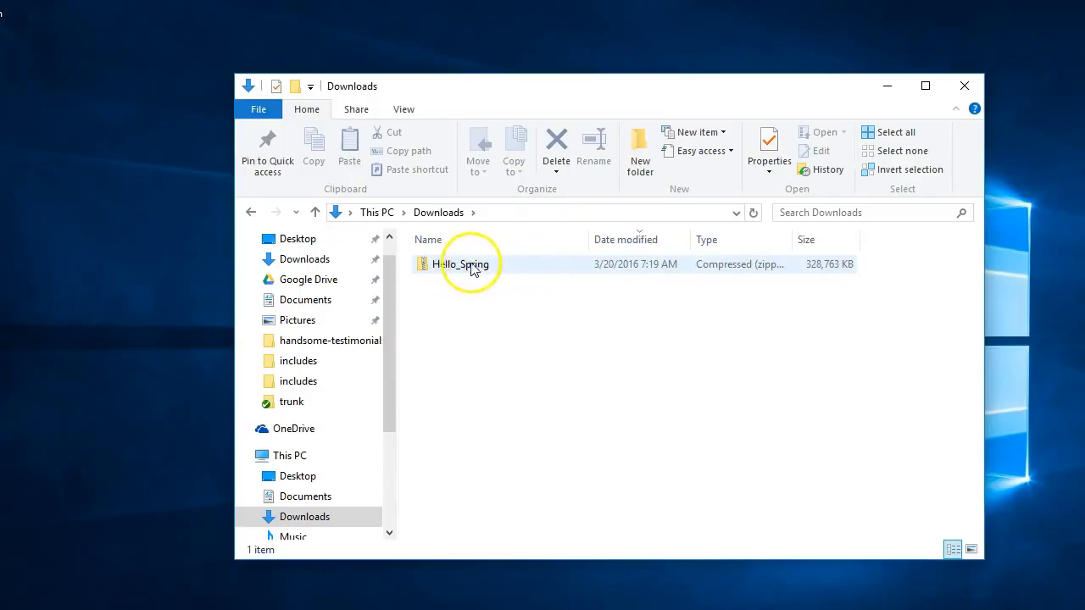
{"action": "mouse_move", "coordinate": [473, 264]}
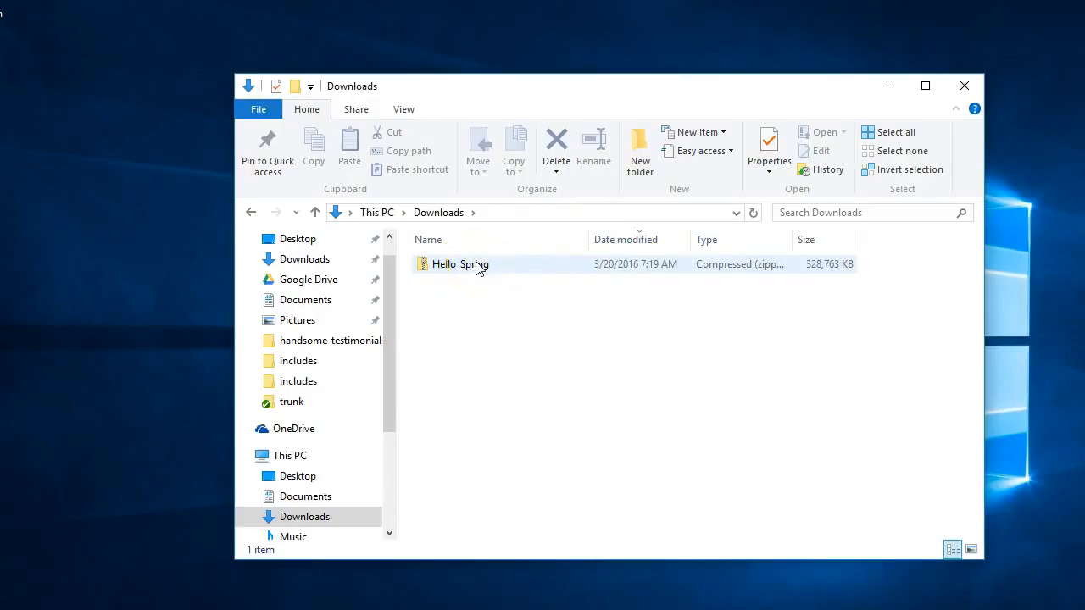
- Browse into the Hello_Spring zip's Hello Spring! Bundle Products, then Chic Chic Printables
{"action": "double_click", "coordinate": [459, 264]}
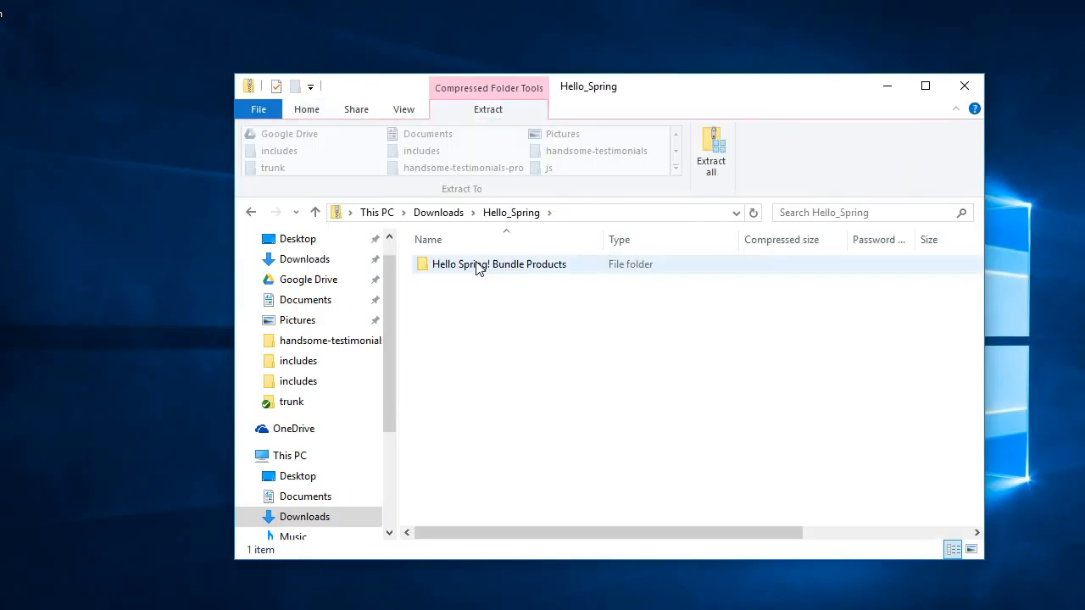
{"action": "double_click", "coordinate": [499, 263]}
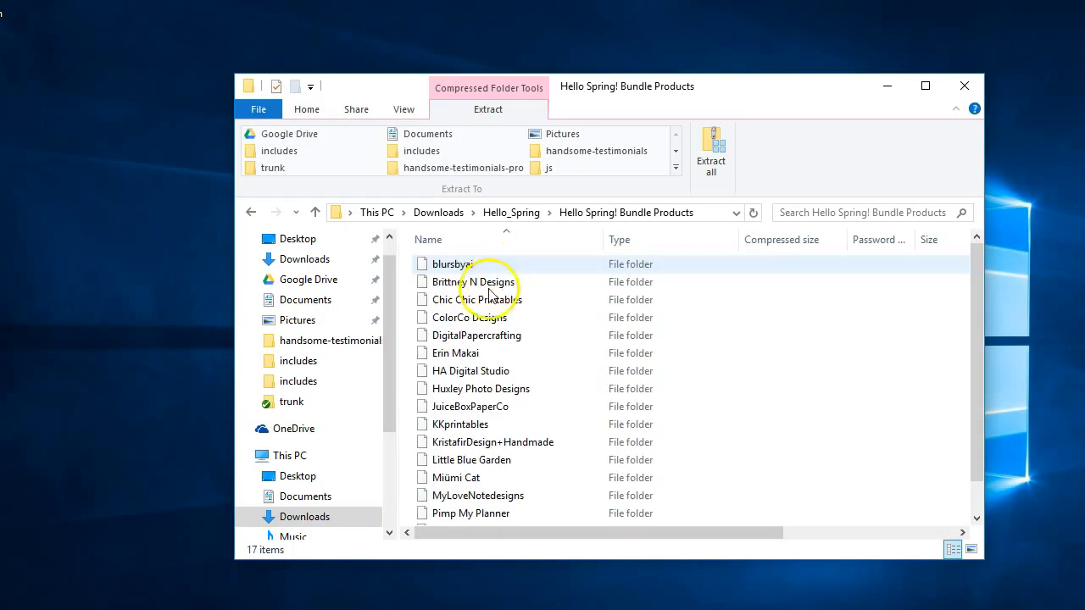
{"action": "double_click", "coordinate": [481, 299]}
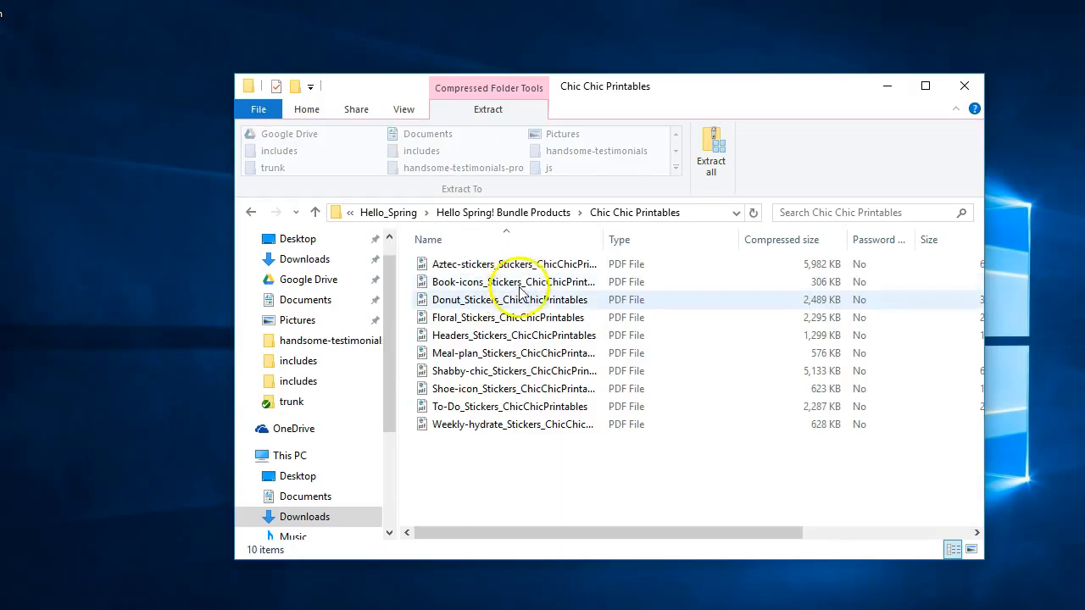
{"action": "mouse_move", "coordinate": [511, 317]}
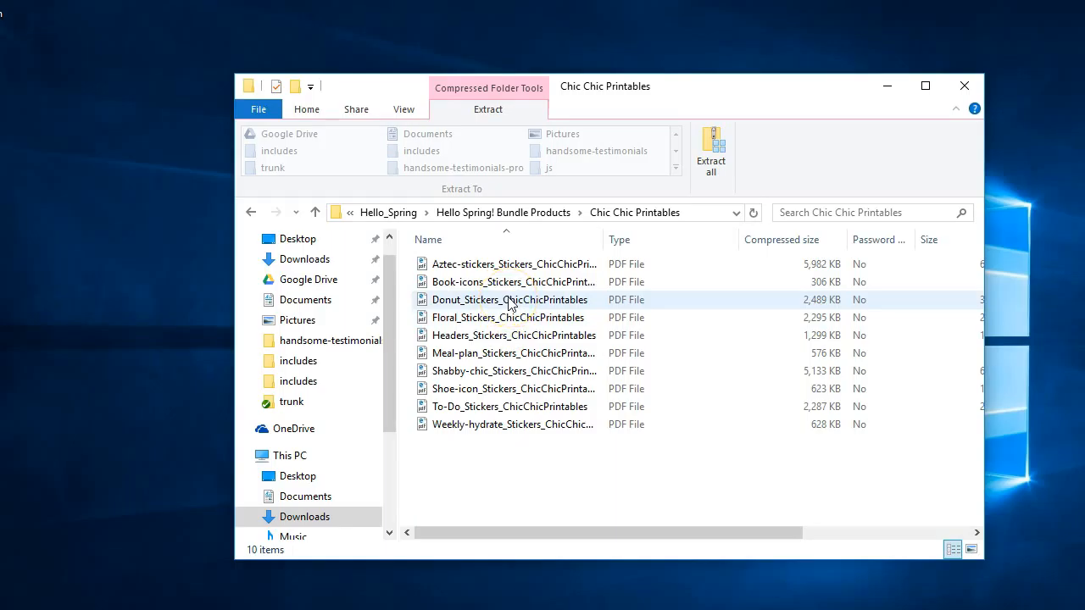
{"action": "mouse_move", "coordinate": [515, 313]}
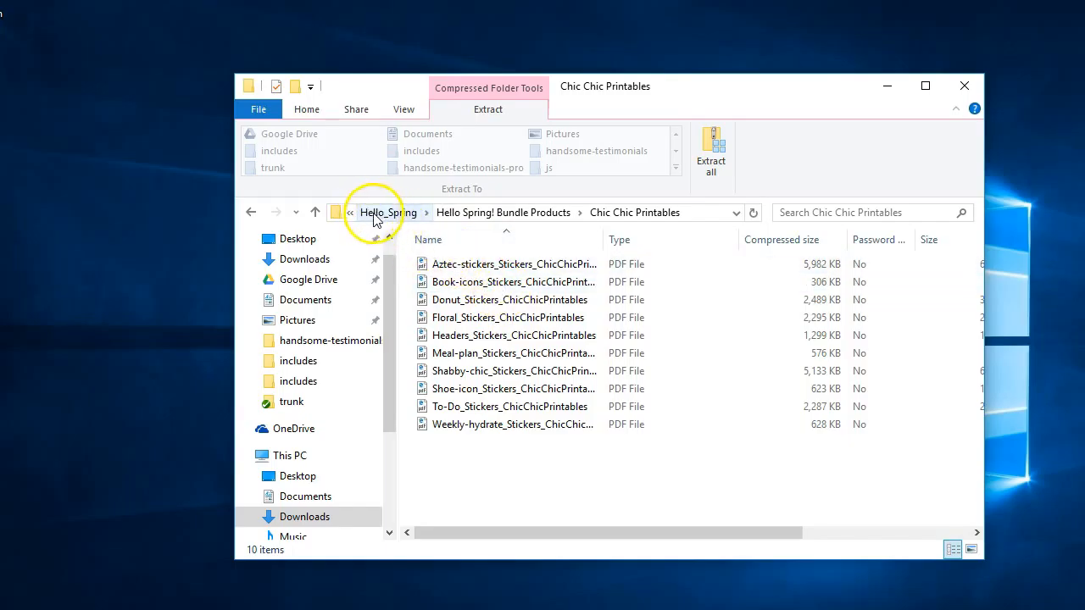
- Navigate back to Downloads and select the Hello_Spring zip
{"action": "left_click", "coordinate": [251, 212]}
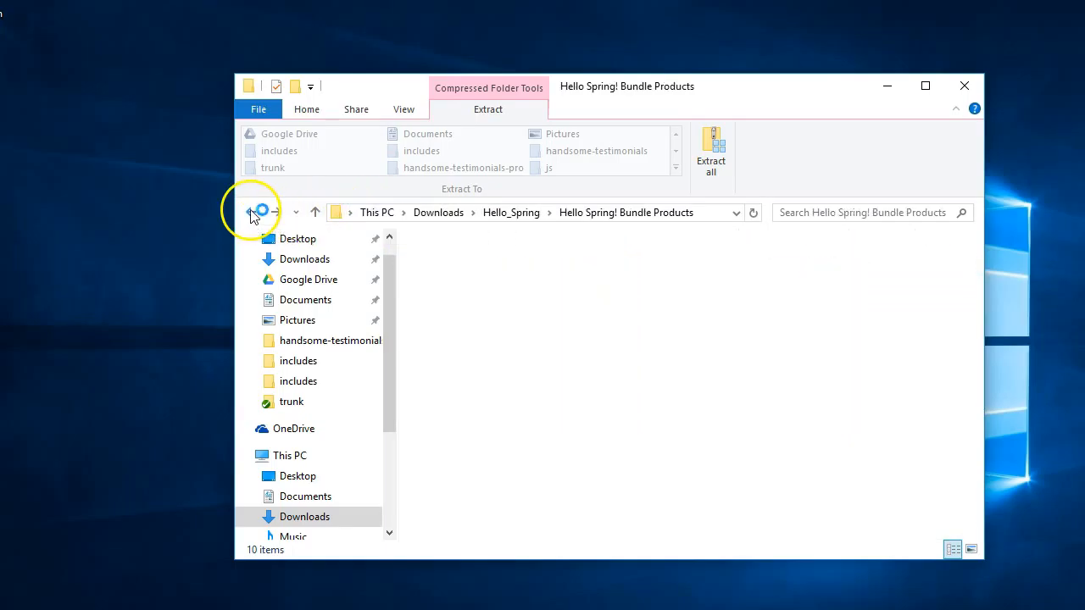
{"action": "left_click", "coordinate": [257, 212]}
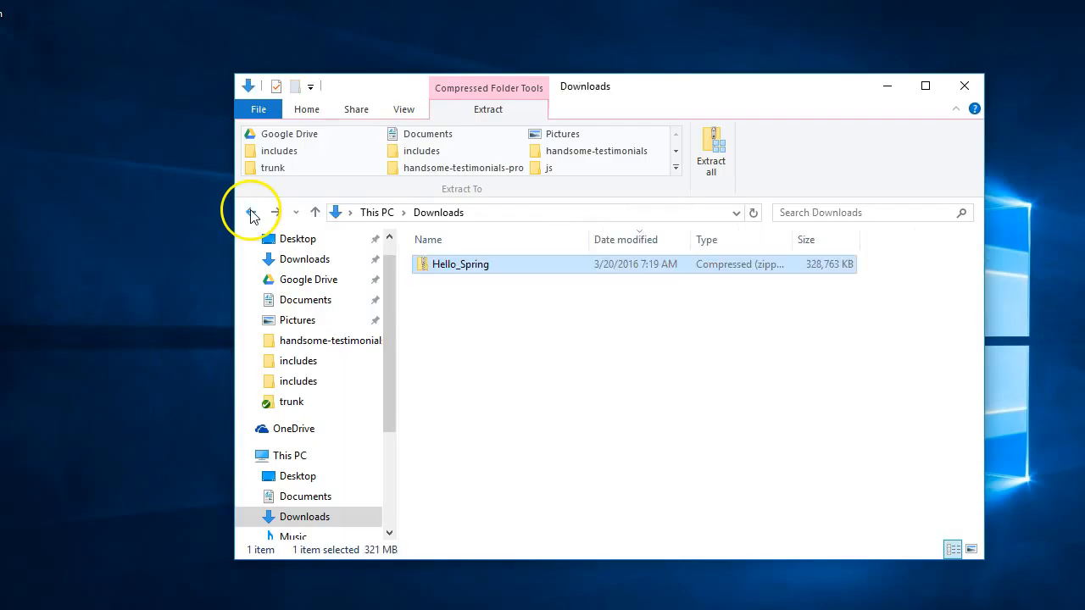
{"action": "left_click", "coordinate": [306, 108]}
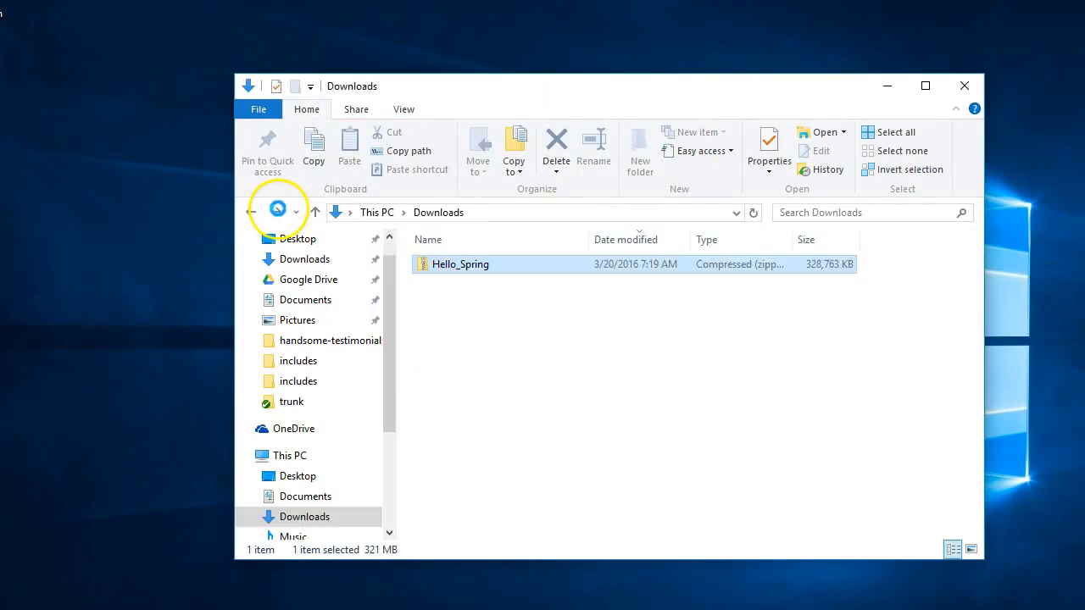
{"action": "left_click", "coordinate": [460, 263]}
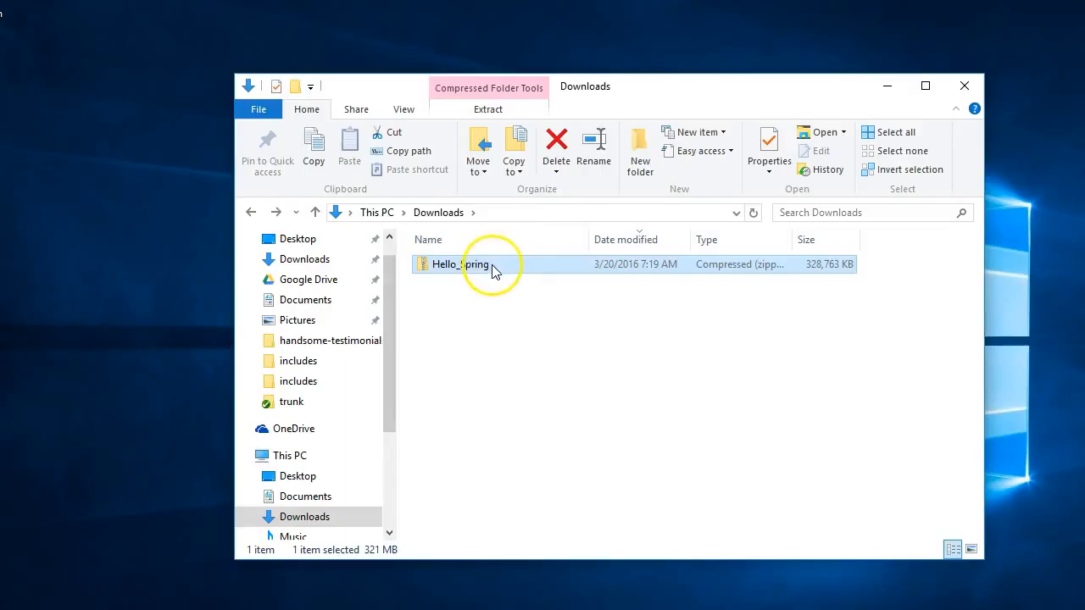
{"action": "mouse_move", "coordinate": [498, 268]}
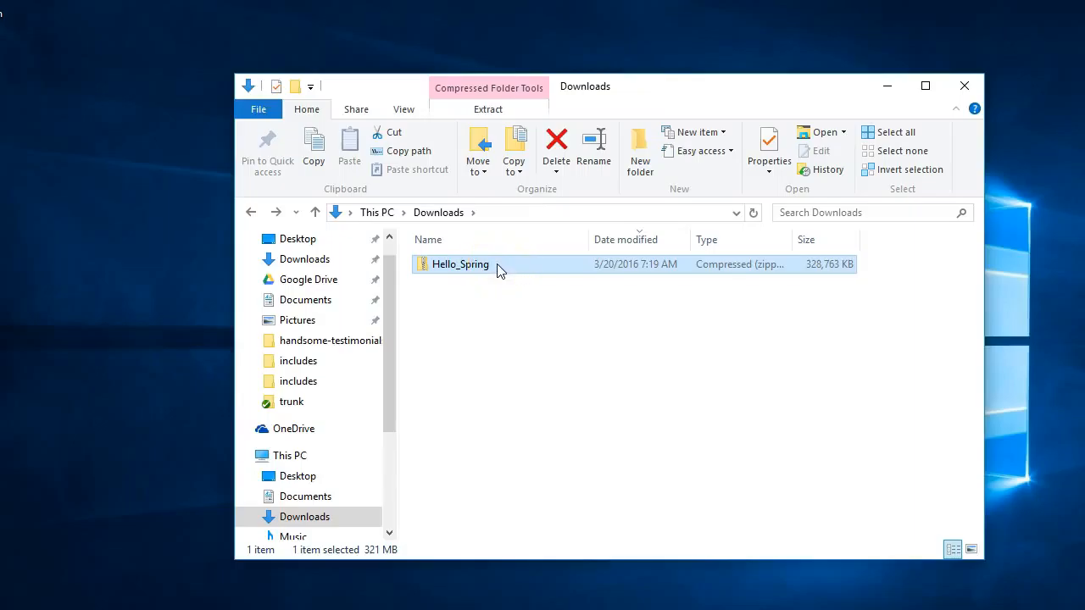
- Extract All from the Hello_Spring zip into the default Downloads destination
{"action": "right_click", "coordinate": [459, 263]}
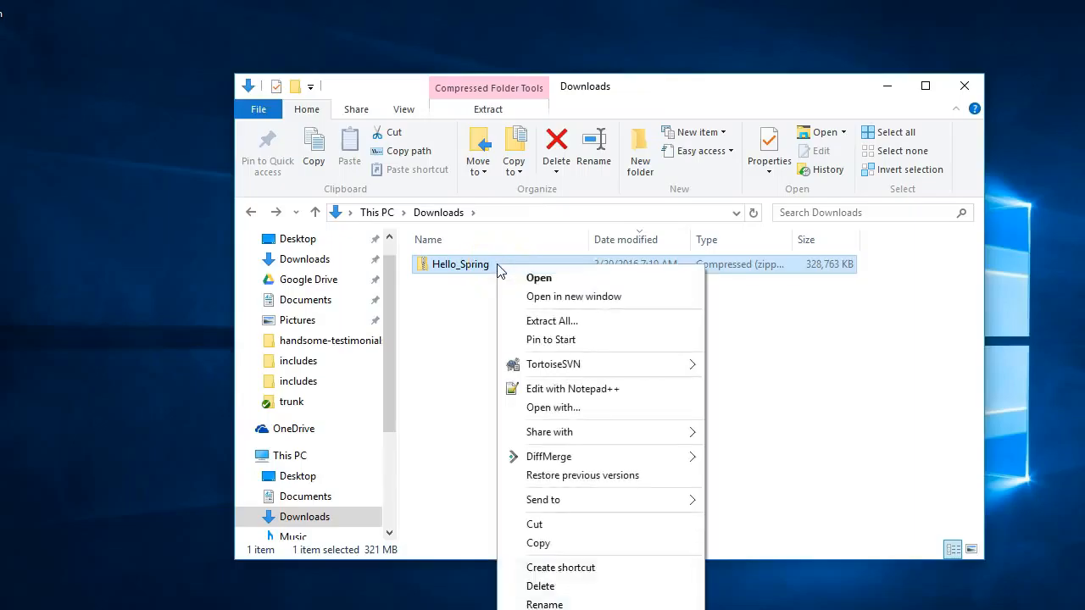
{"action": "mouse_move", "coordinate": [552, 322]}
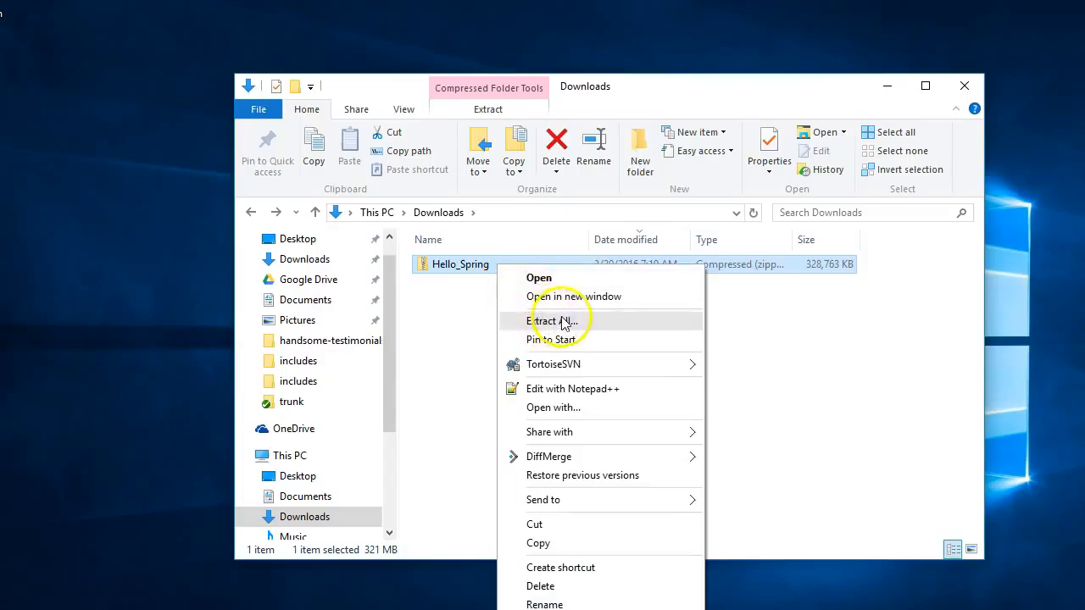
{"action": "left_click", "coordinate": [551, 321]}
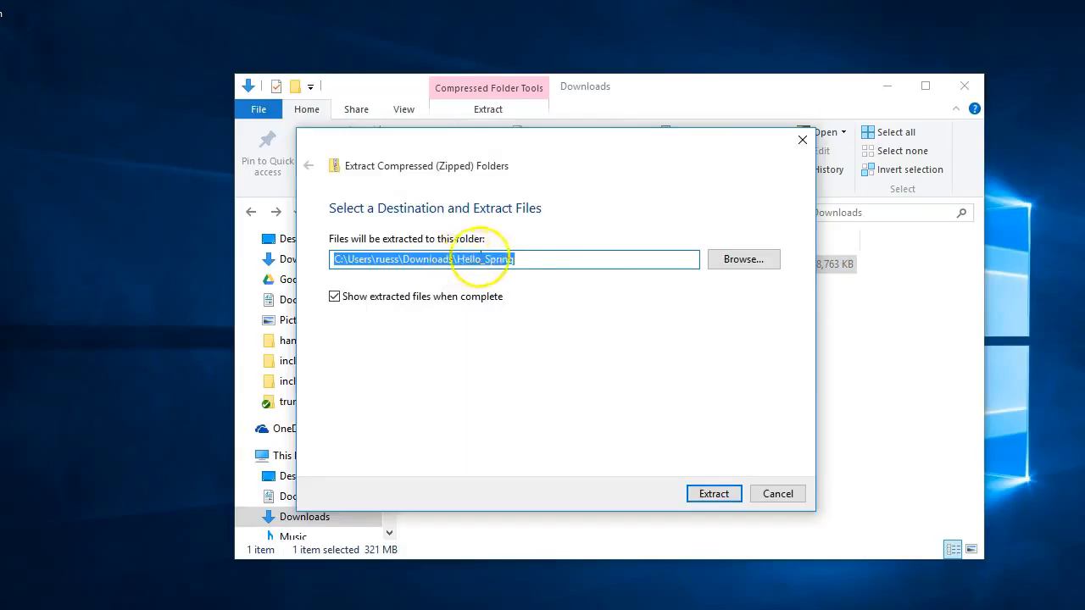
{"action": "mouse_move", "coordinate": [711, 473]}
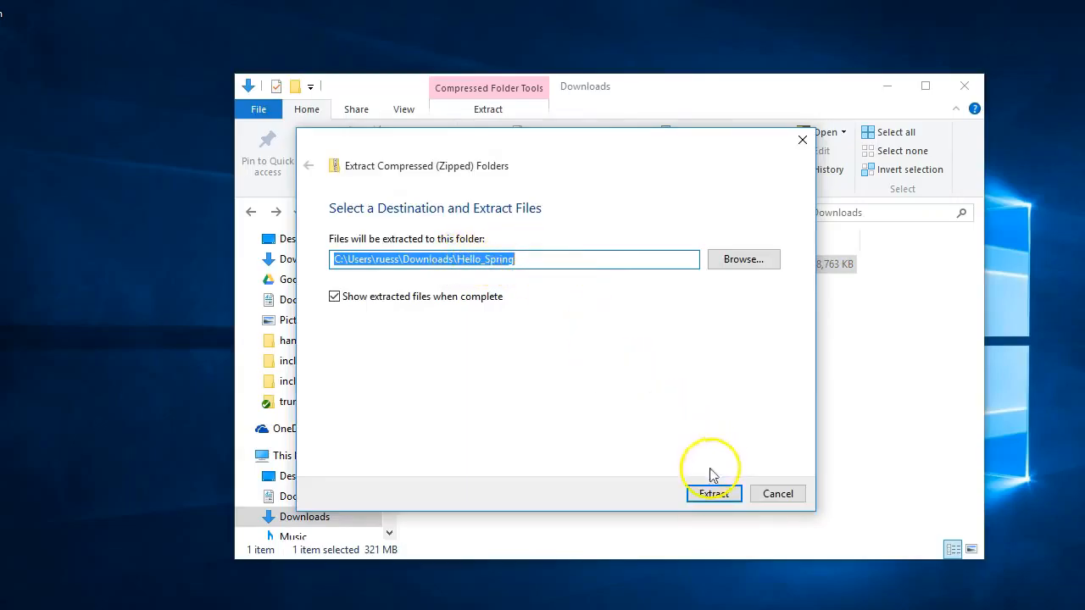
{"action": "mouse_move", "coordinate": [663, 413]}
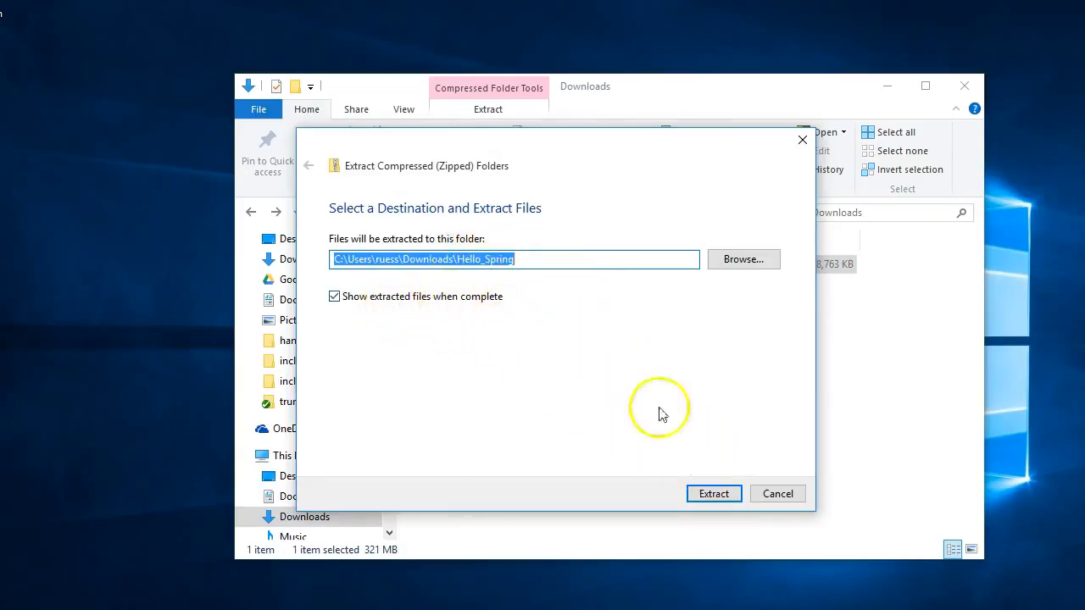
{"action": "left_click", "coordinate": [714, 494]}
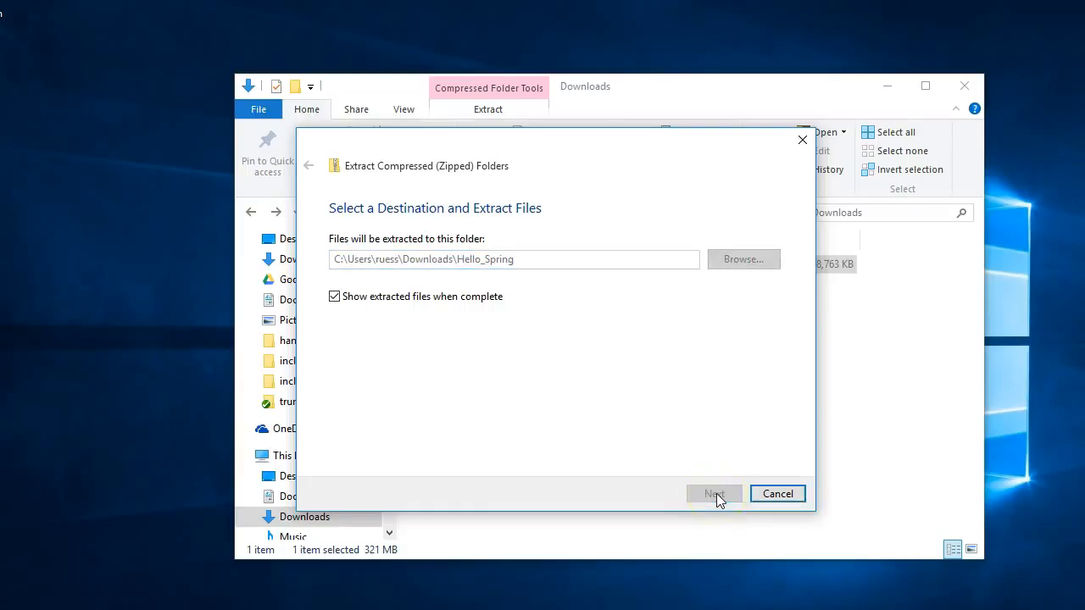
{"action": "left_click", "coordinate": [714, 494]}
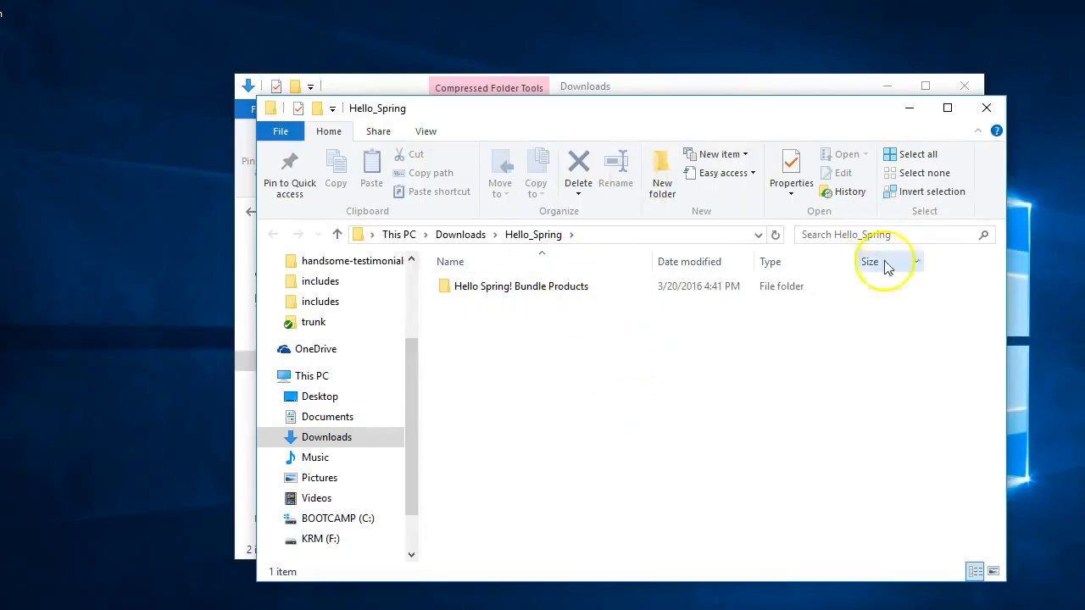
{"action": "left_click", "coordinate": [520, 285]}
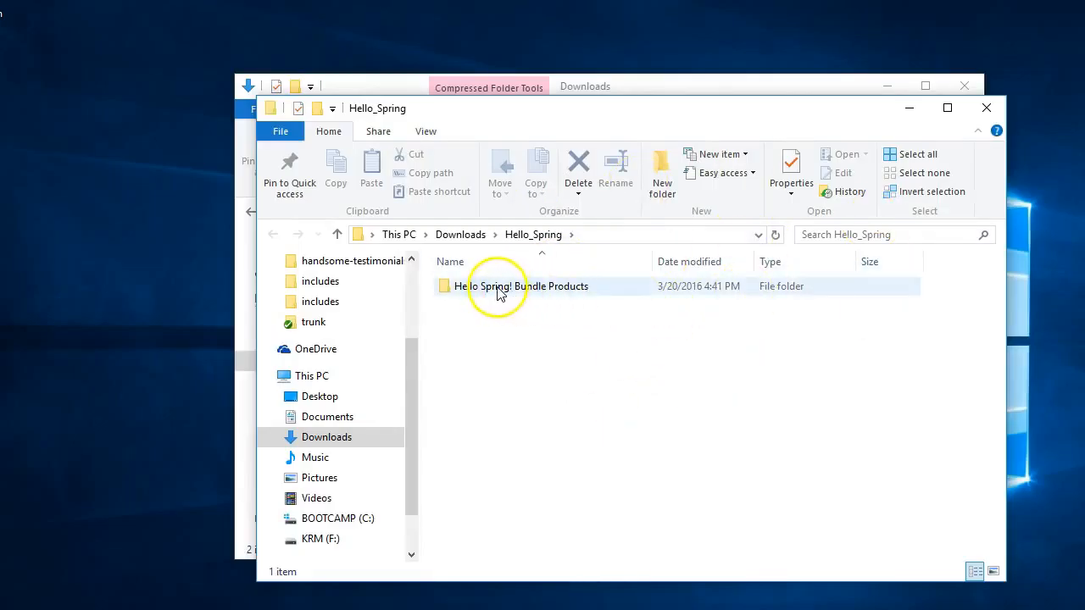
{"action": "mouse_move", "coordinate": [962, 123]}
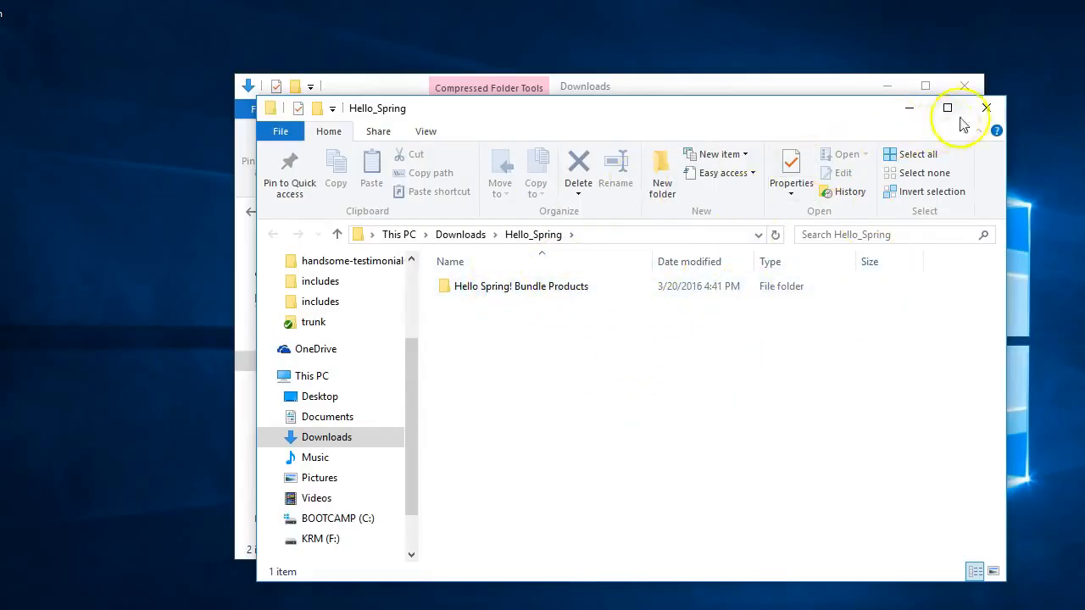
- Close the extracted-folder window and select the extracted Hello_Spring folder in Downloads
{"action": "left_click", "coordinate": [985, 108]}
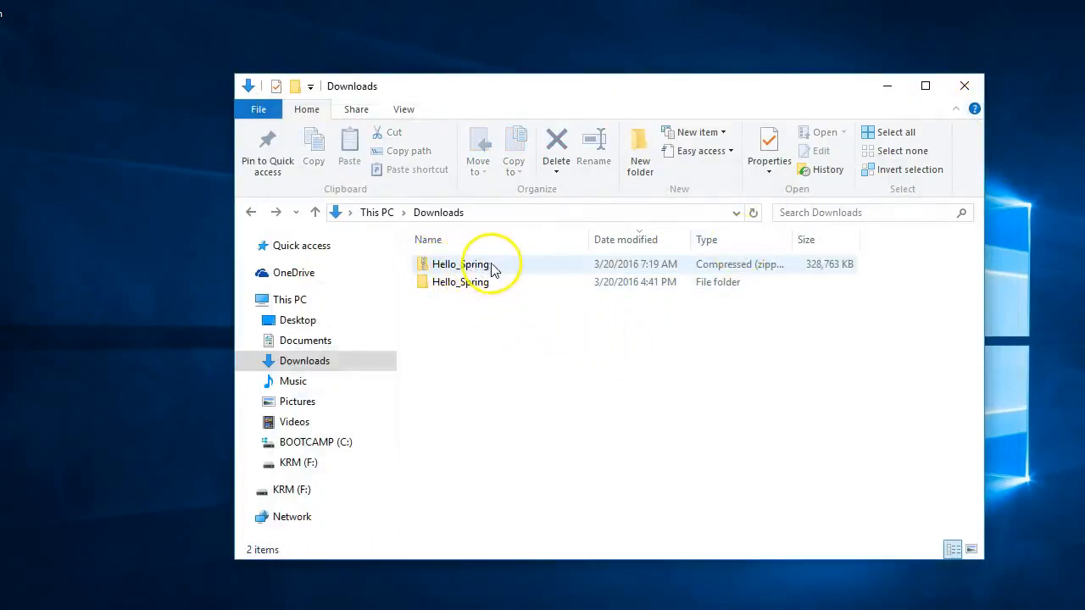
{"action": "mouse_move", "coordinate": [583, 269]}
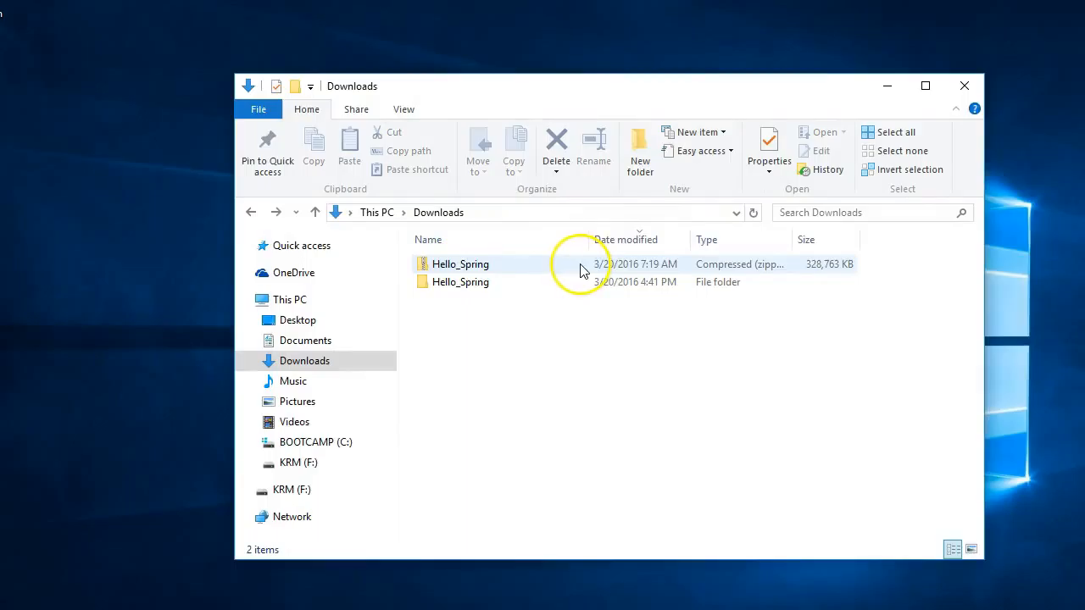
{"action": "mouse_move", "coordinate": [511, 285]}
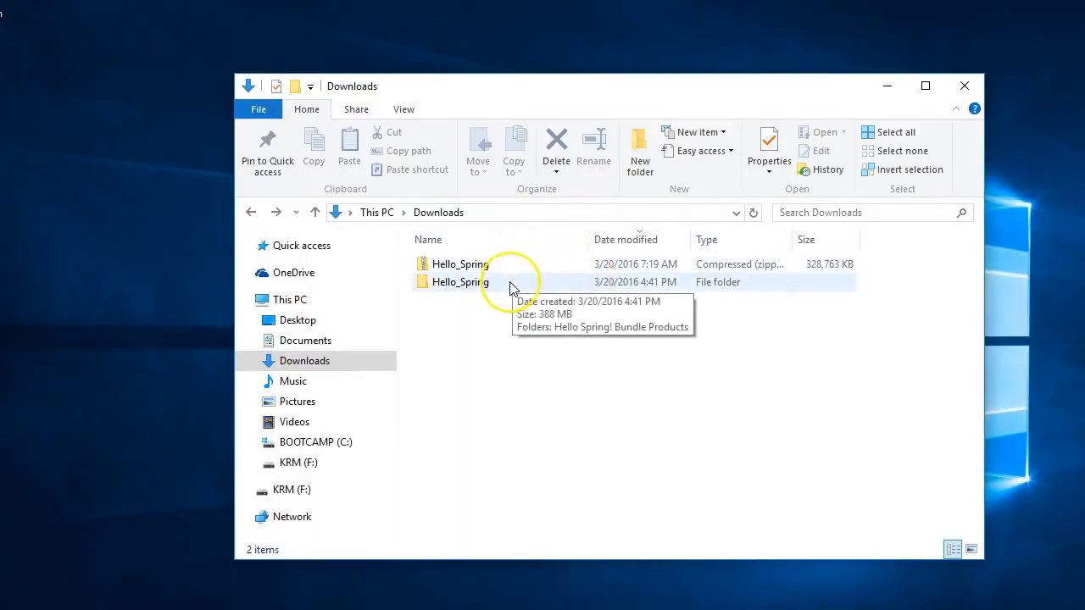
{"action": "left_click", "coordinate": [460, 281]}
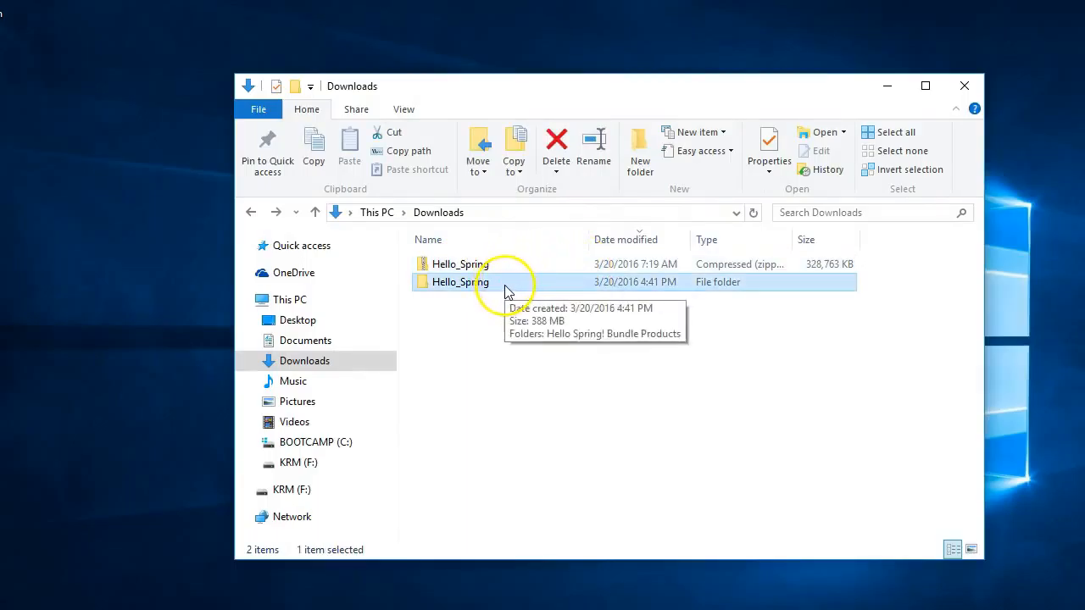
{"action": "mouse_move", "coordinate": [425, 286]}
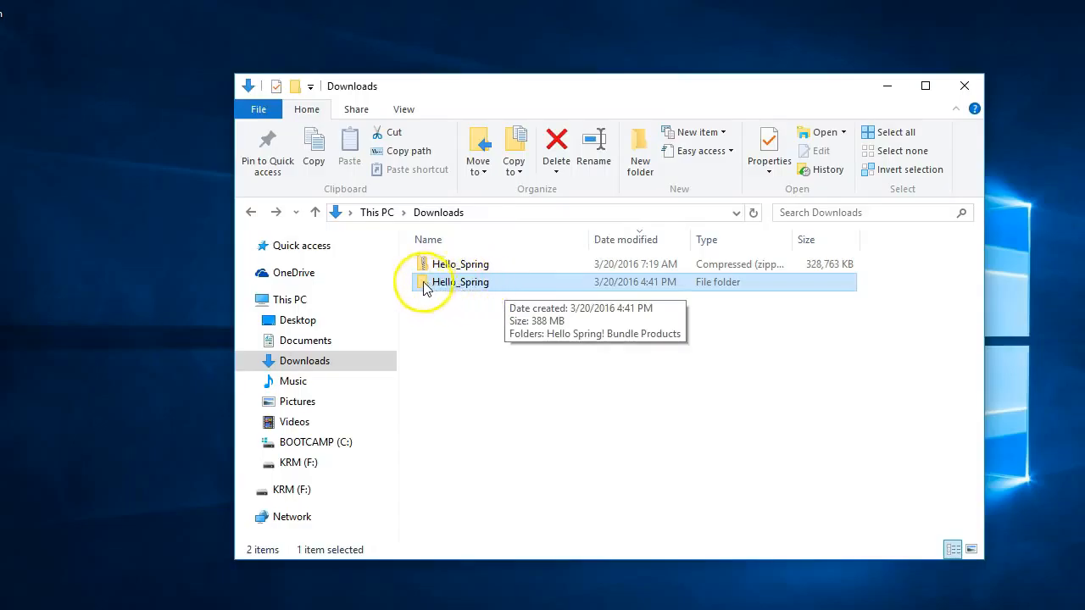
{"action": "mouse_move", "coordinate": [462, 284]}
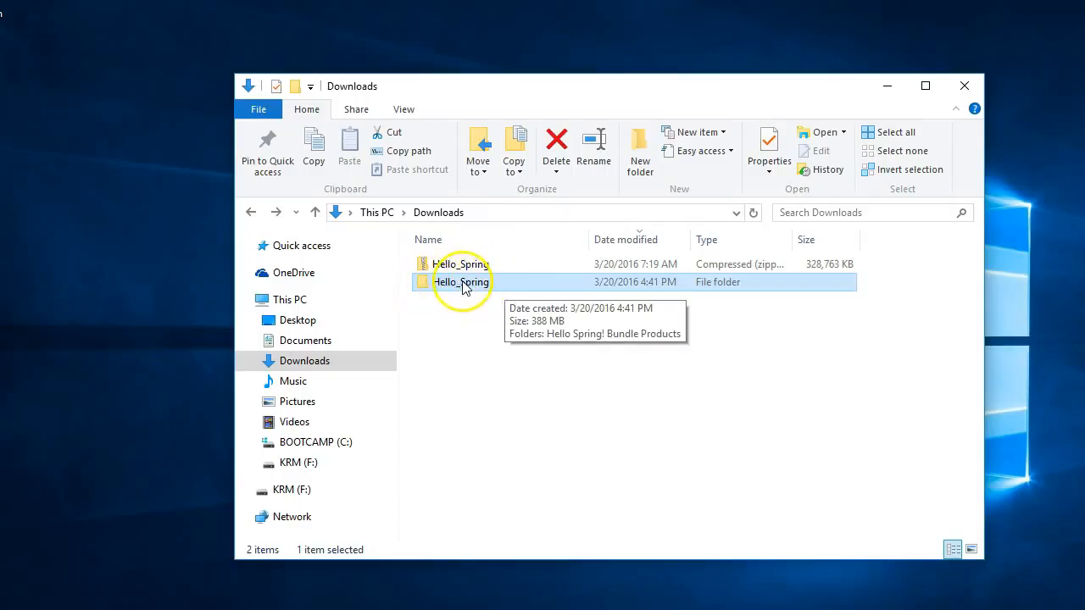
{"action": "left_click", "coordinate": [462, 281]}
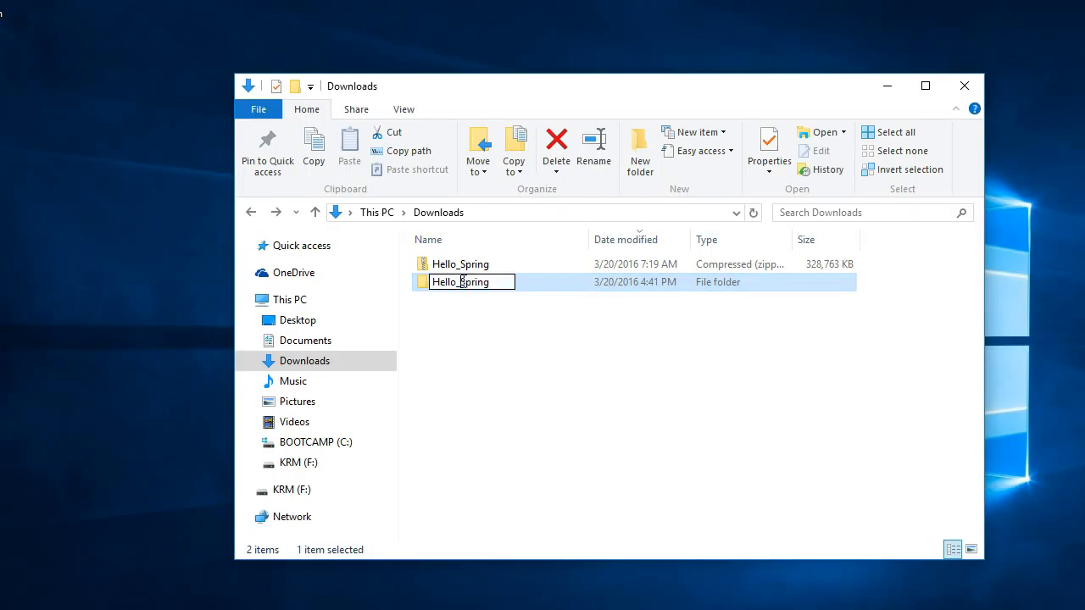
- Open Hello_Spring, Hello Spring! Bundle Products, Brittney N Designs, and select the first JPG
{"action": "double_click", "coordinate": [459, 281]}
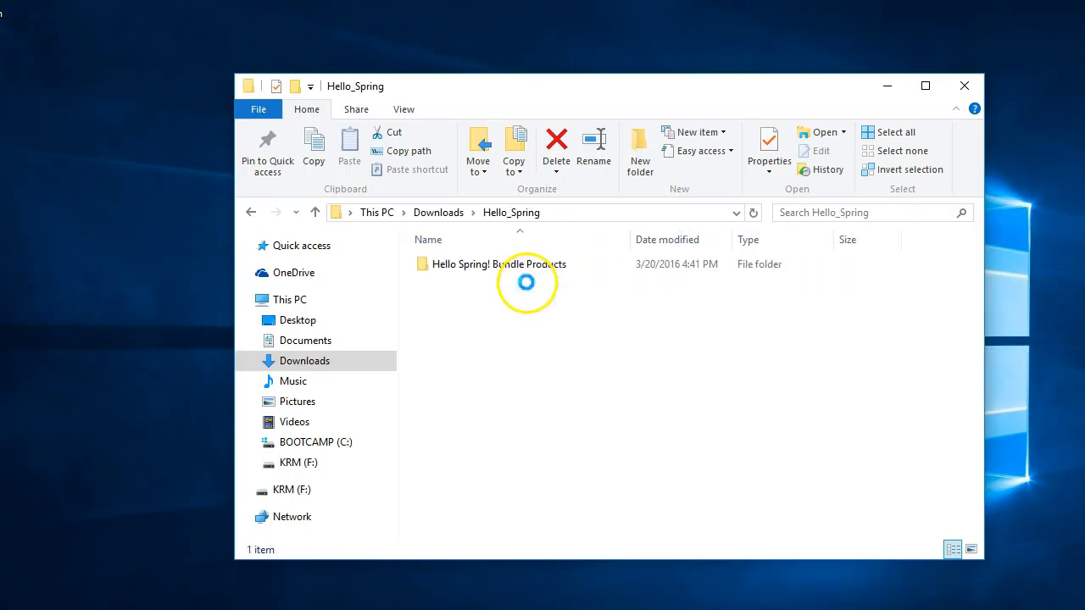
{"action": "left_click", "coordinate": [499, 263]}
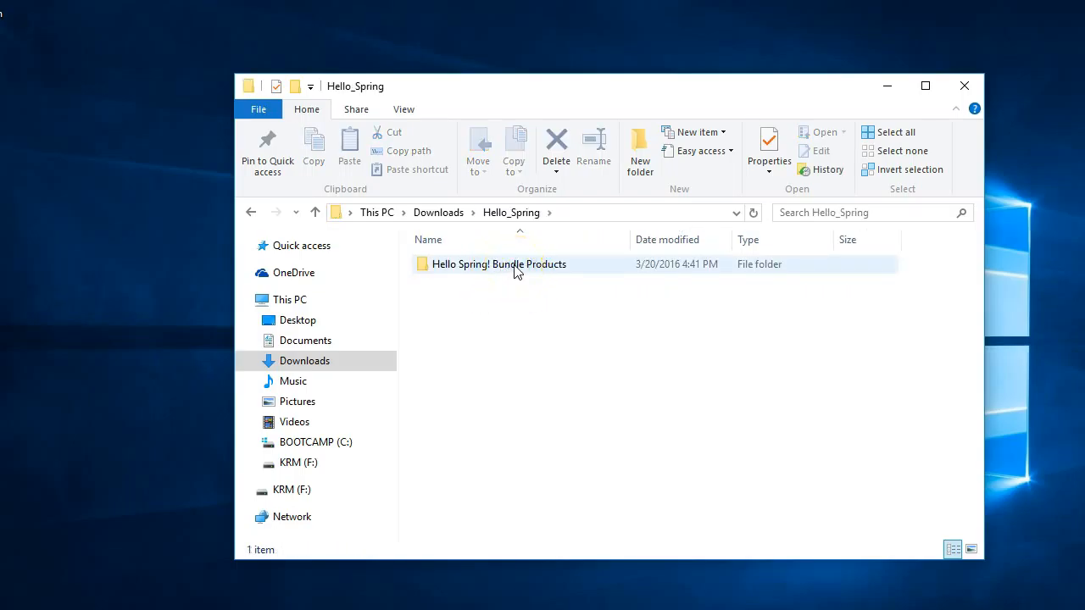
{"action": "double_click", "coordinate": [498, 264]}
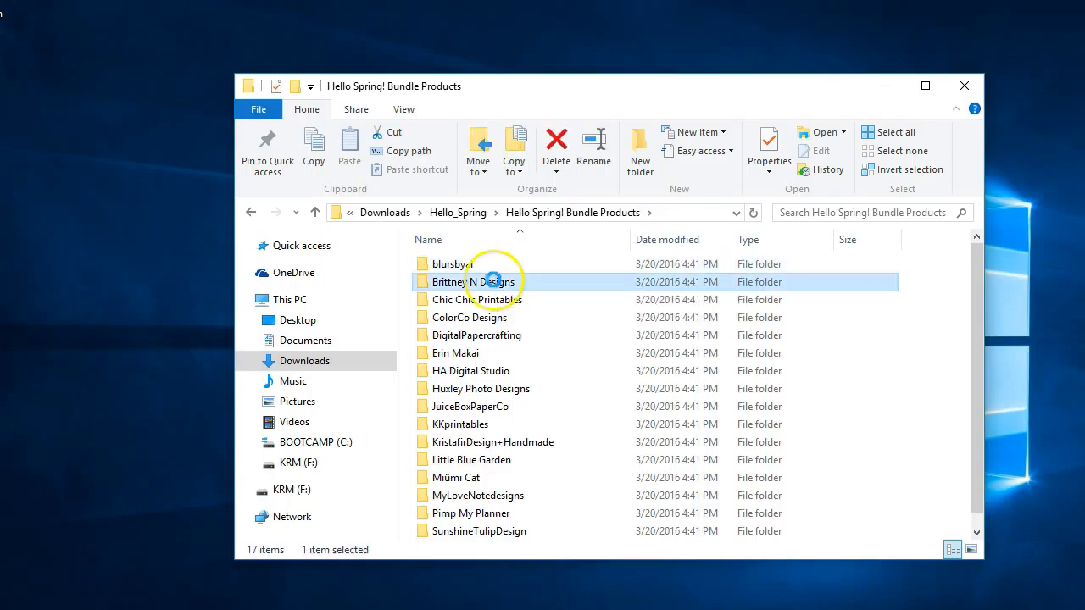
{"action": "double_click", "coordinate": [473, 281]}
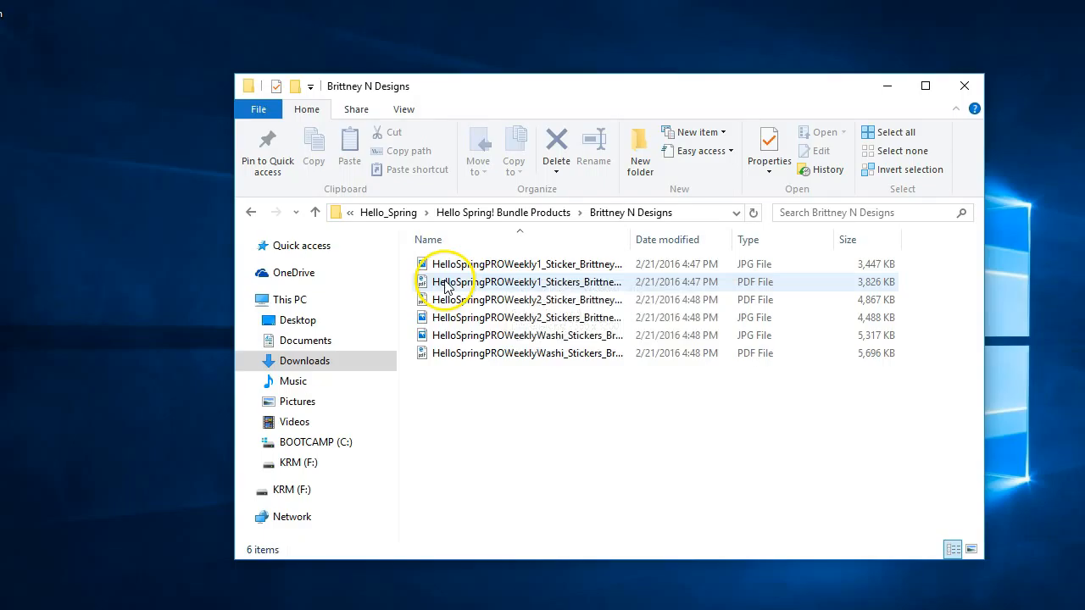
{"action": "left_click", "coordinate": [524, 264]}
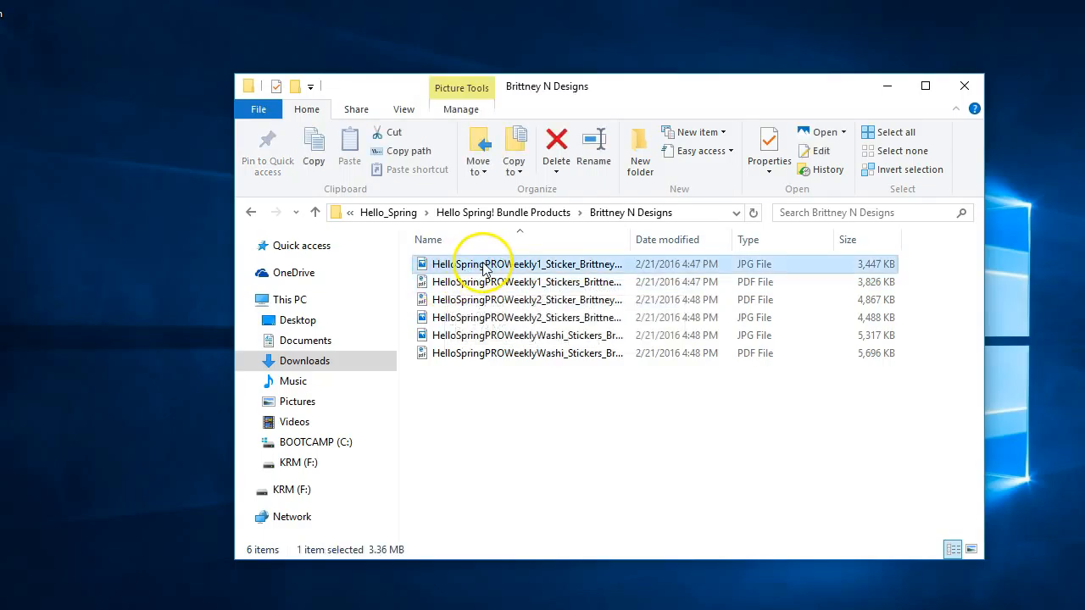
- Dismiss the JPG's context menu and return to Downloads via the breadcrumb
{"action": "right_click", "coordinate": [483, 263]}
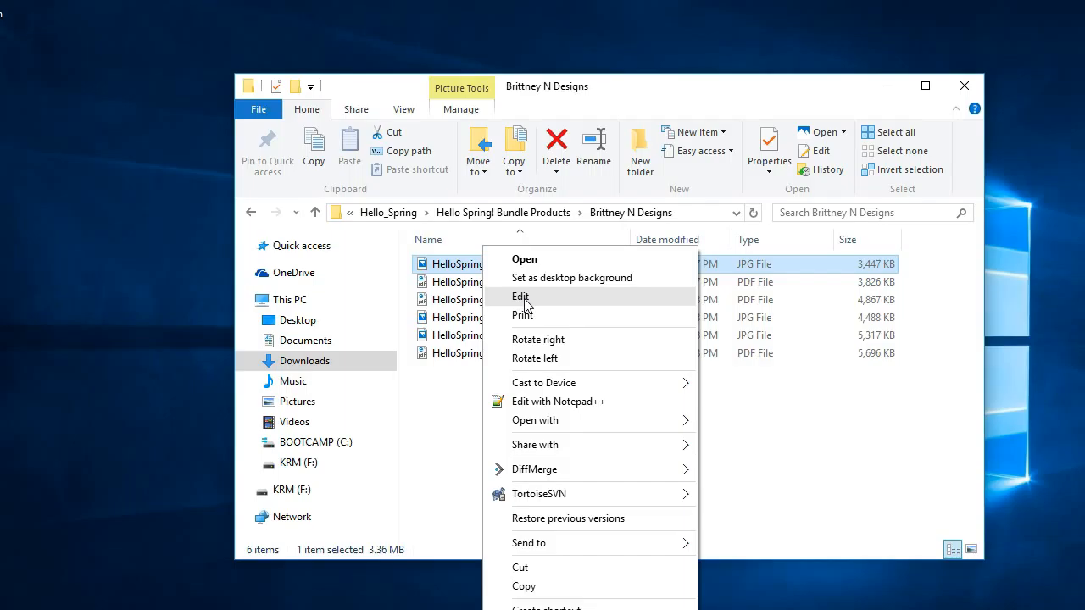
{"action": "mouse_move", "coordinate": [725, 398]}
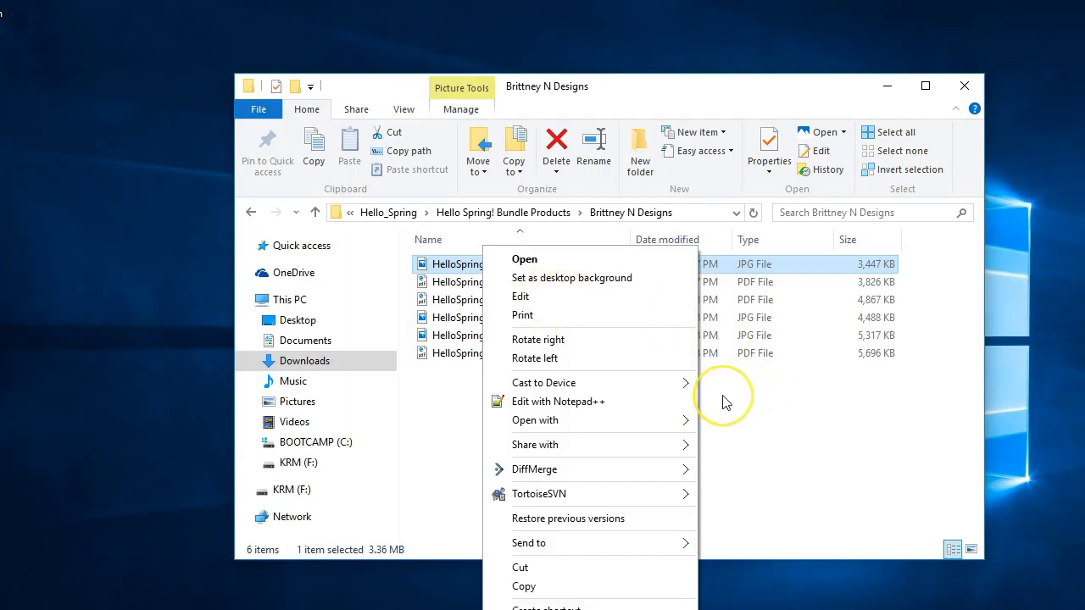
{"action": "left_click", "coordinate": [724, 397]}
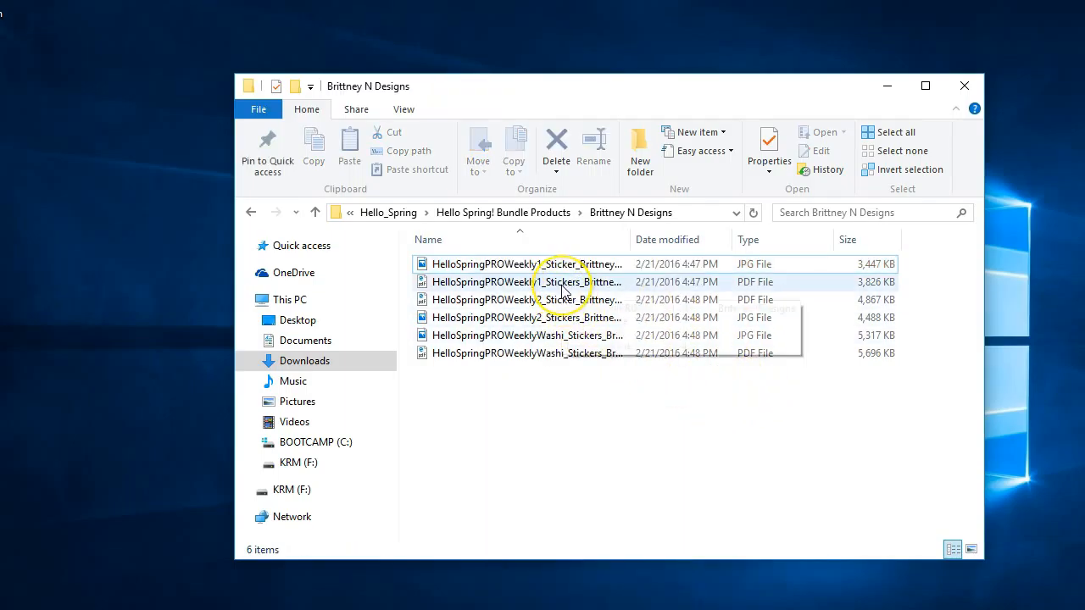
{"action": "mouse_move", "coordinate": [534, 281]}
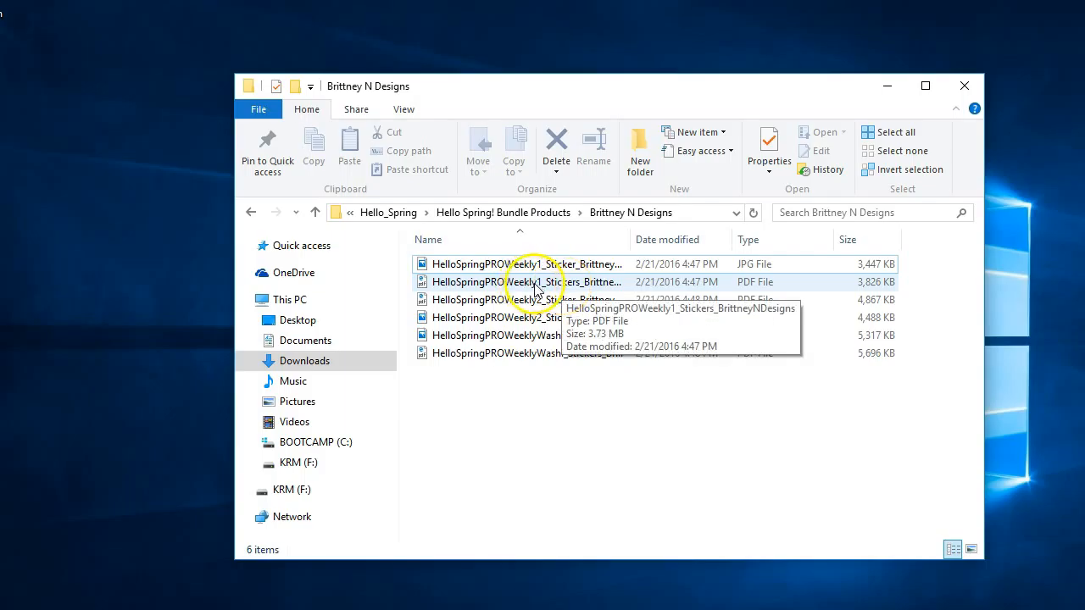
{"action": "mouse_move", "coordinate": [524, 288]}
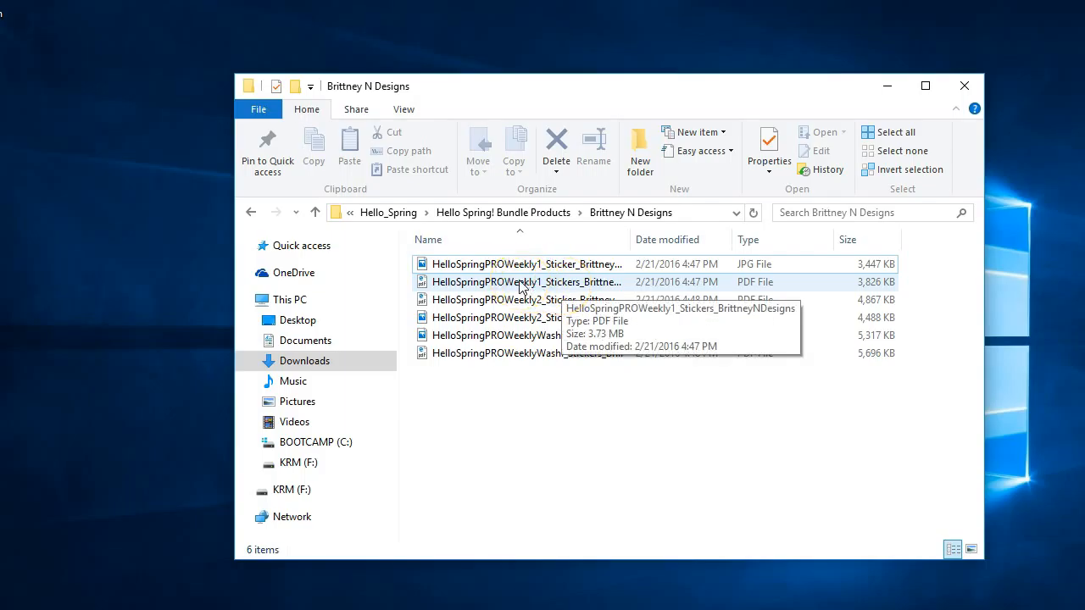
{"action": "mouse_move", "coordinate": [525, 299]}
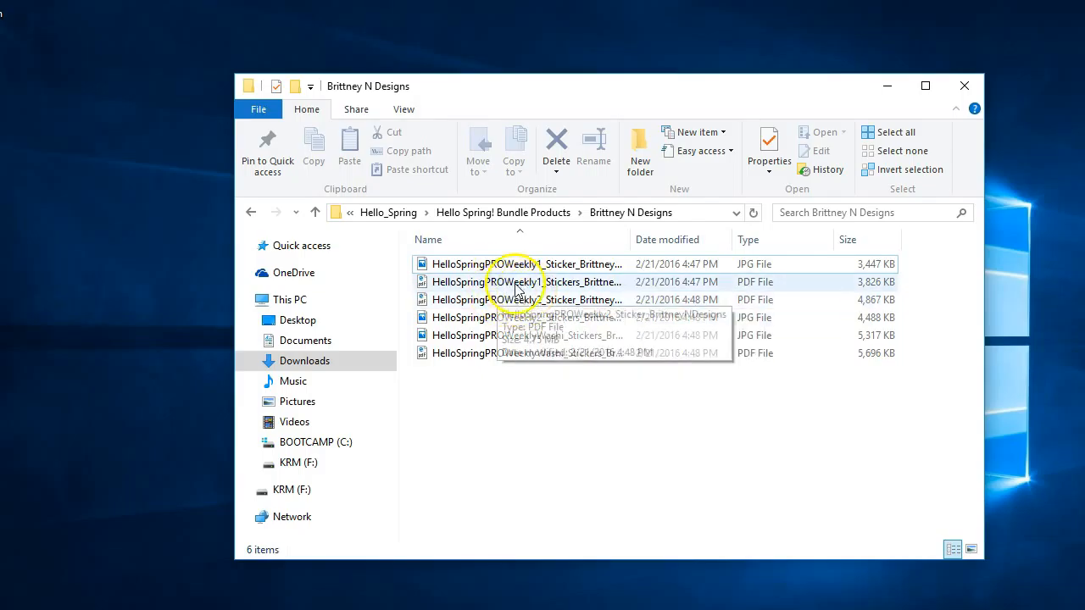
{"action": "mouse_move", "coordinate": [514, 281]}
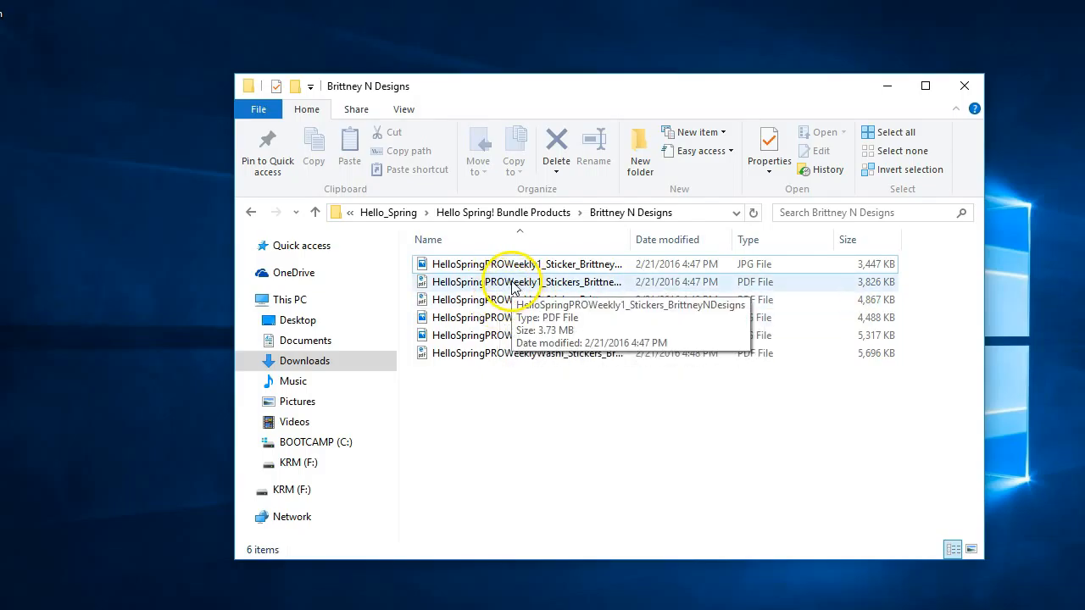
{"action": "mouse_move", "coordinate": [526, 286]}
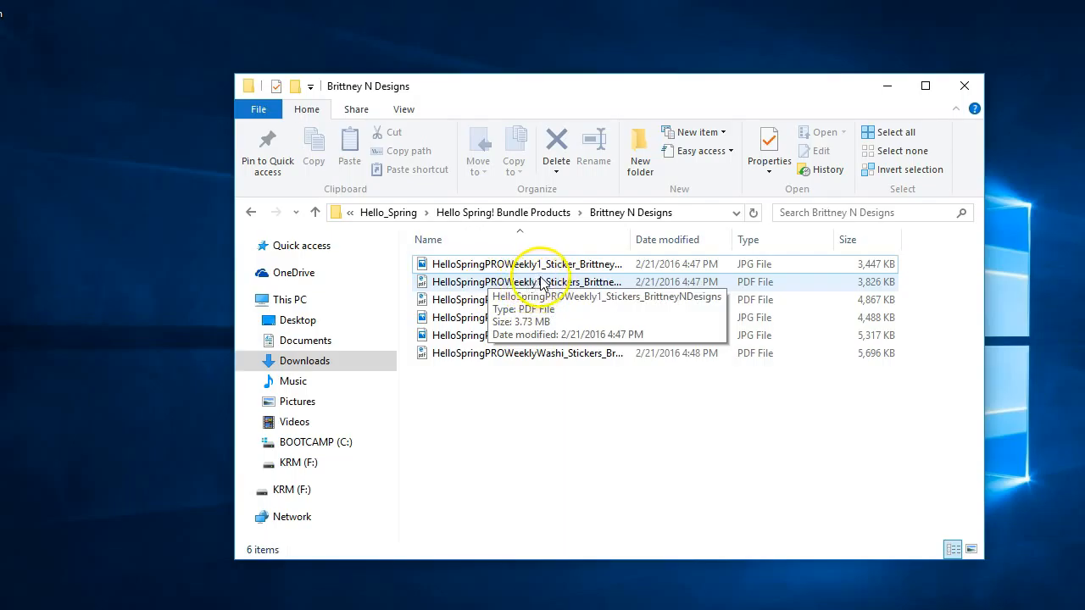
{"action": "mouse_move", "coordinate": [570, 263]}
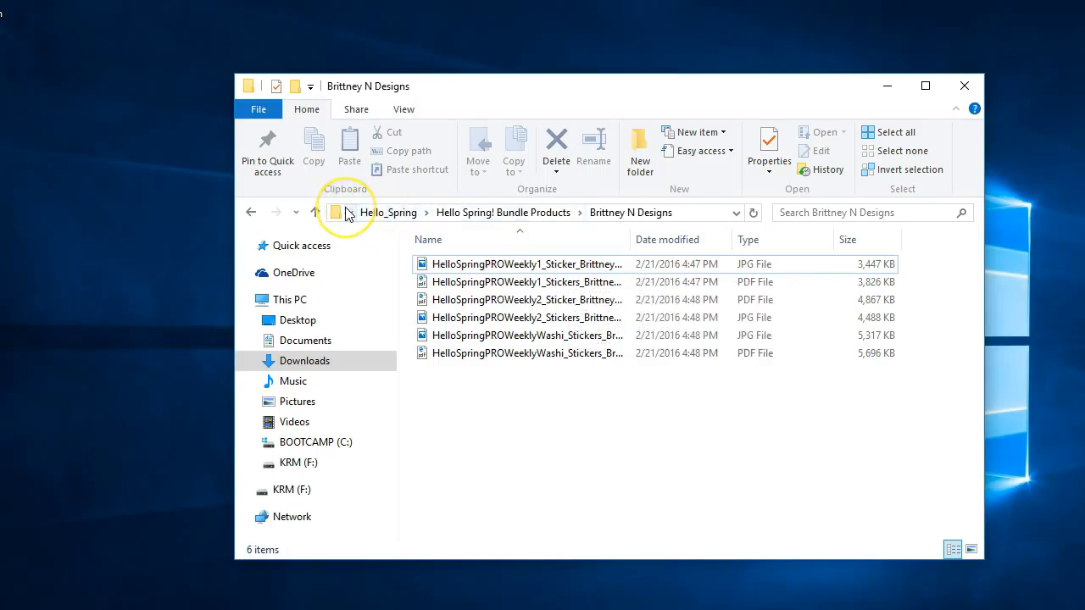
{"action": "left_click", "coordinate": [349, 212]}
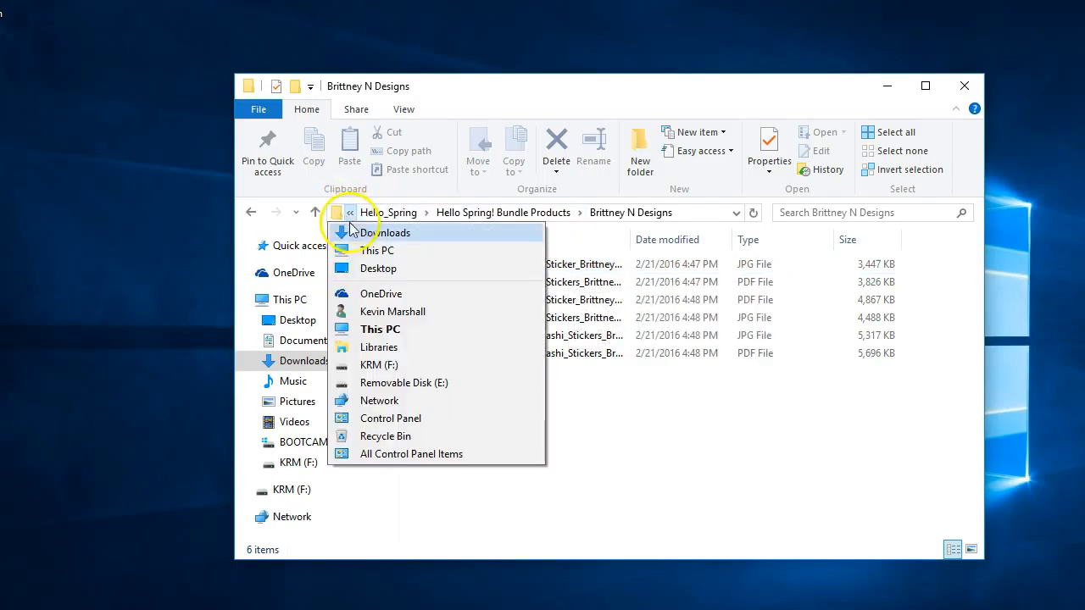
{"action": "left_click", "coordinate": [387, 232]}
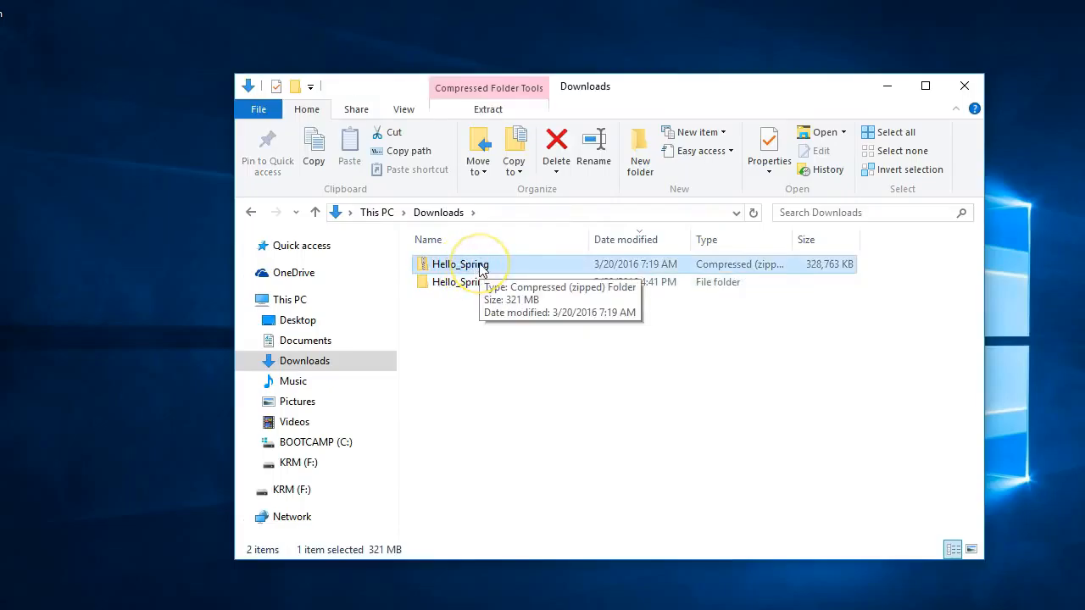
- Extract the Hello_Spring zip into a new Hello_Spring2 destination folder
{"action": "right_click", "coordinate": [459, 263]}
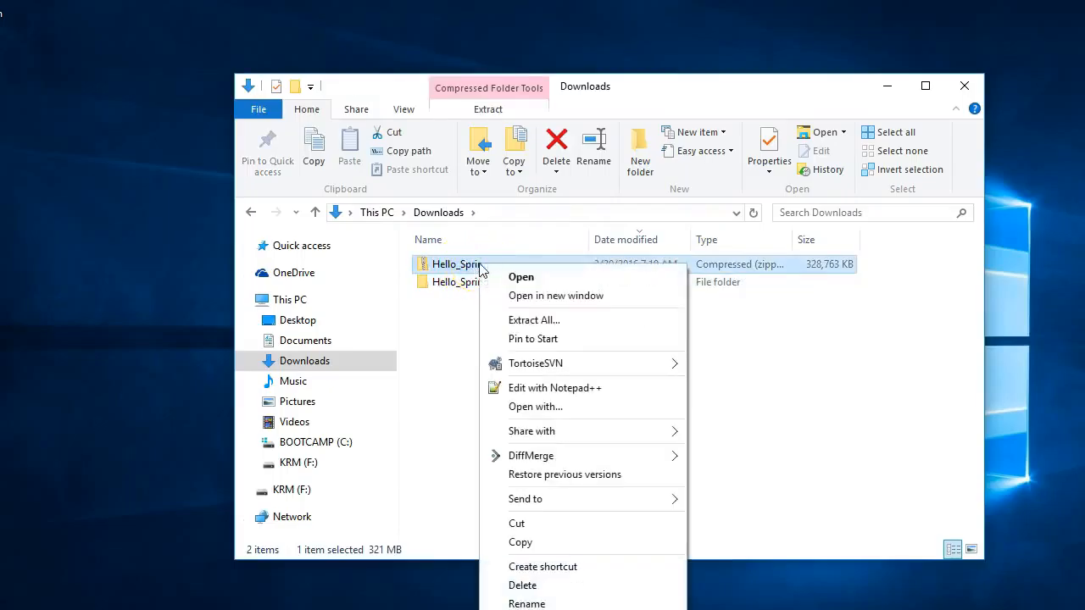
{"action": "left_click", "coordinate": [534, 320]}
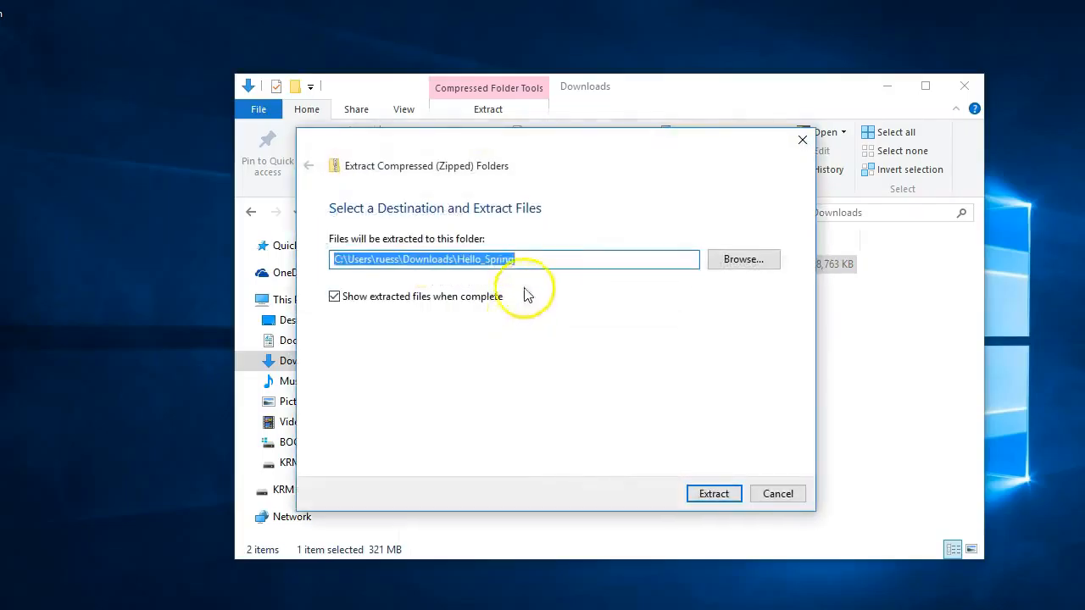
{"action": "type", "text": "2"}
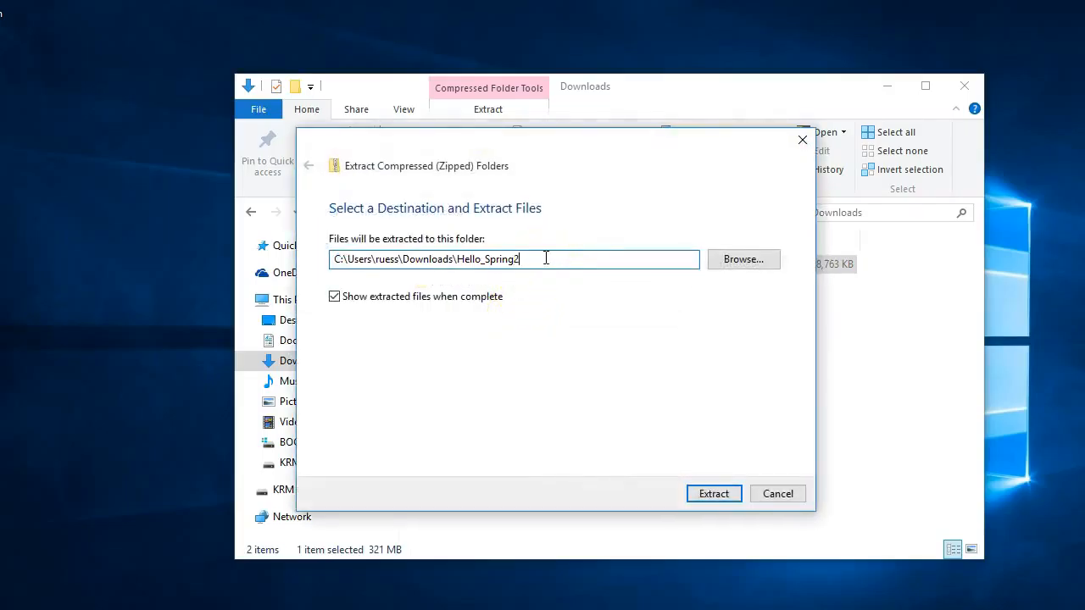
{"action": "mouse_move", "coordinate": [741, 436]}
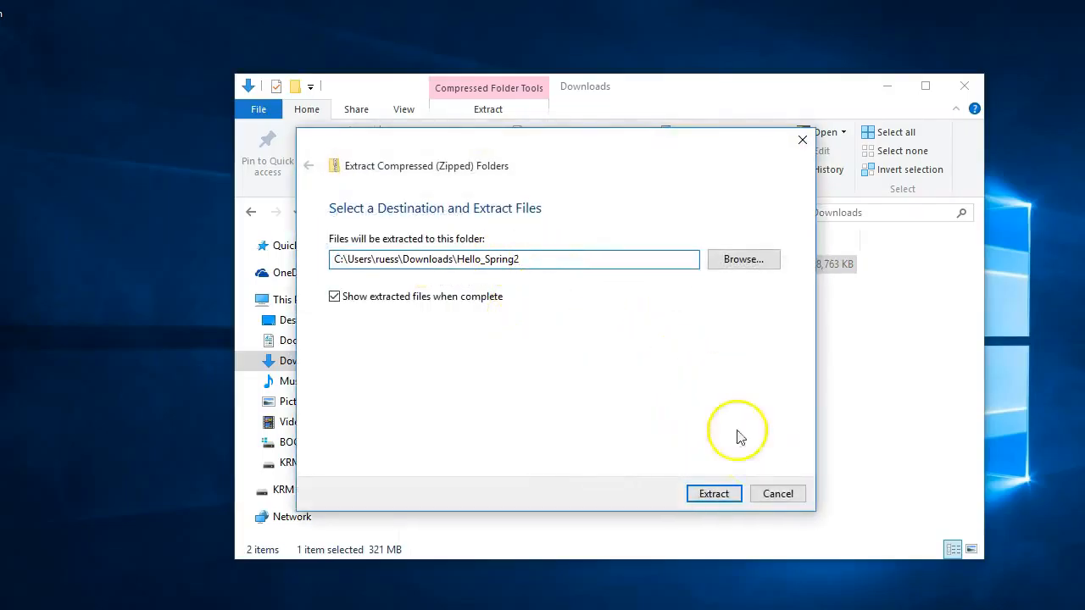
{"action": "left_click", "coordinate": [713, 494]}
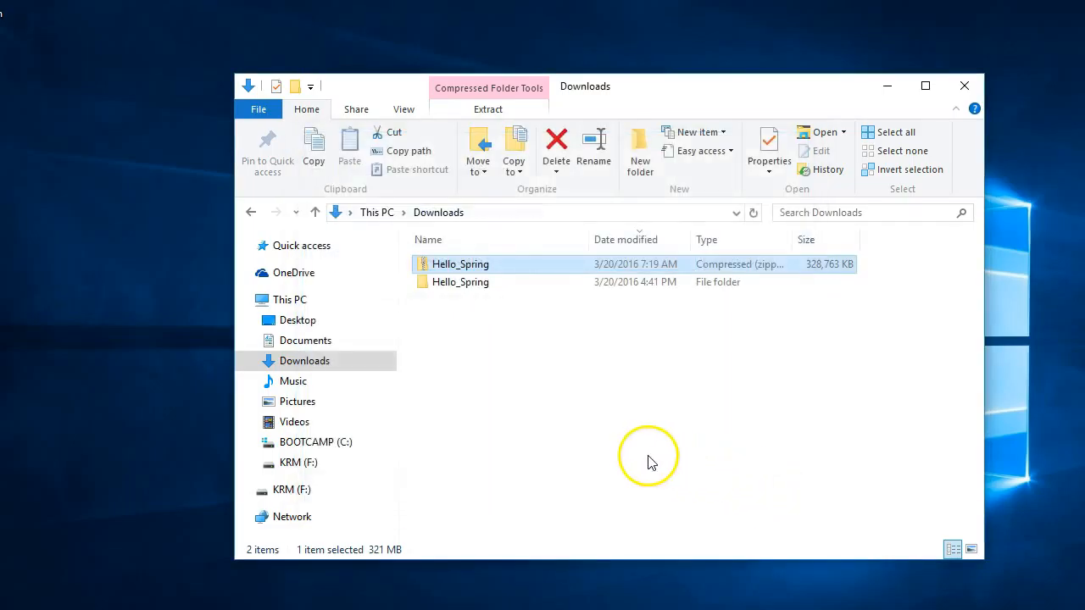
{"action": "mouse_move", "coordinate": [509, 305]}
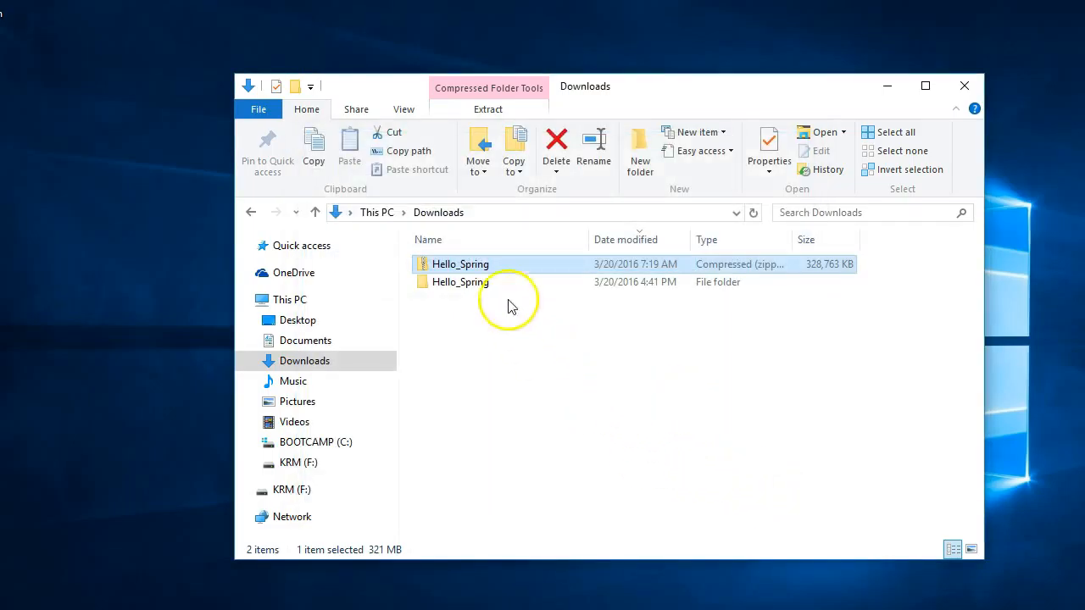
{"action": "mouse_move", "coordinate": [462, 264]}
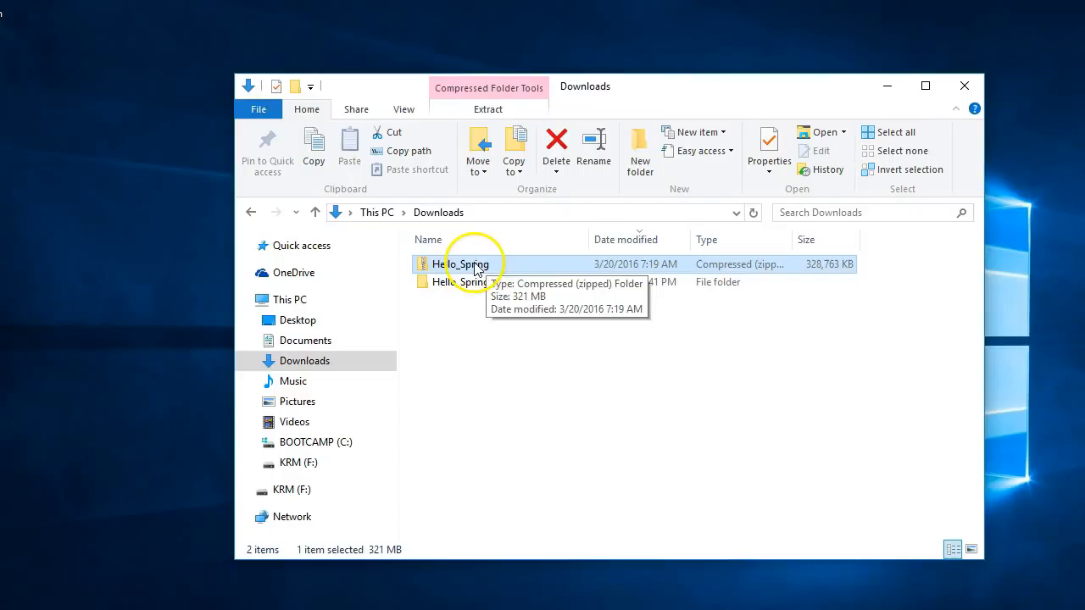
{"action": "mouse_move", "coordinate": [492, 265]}
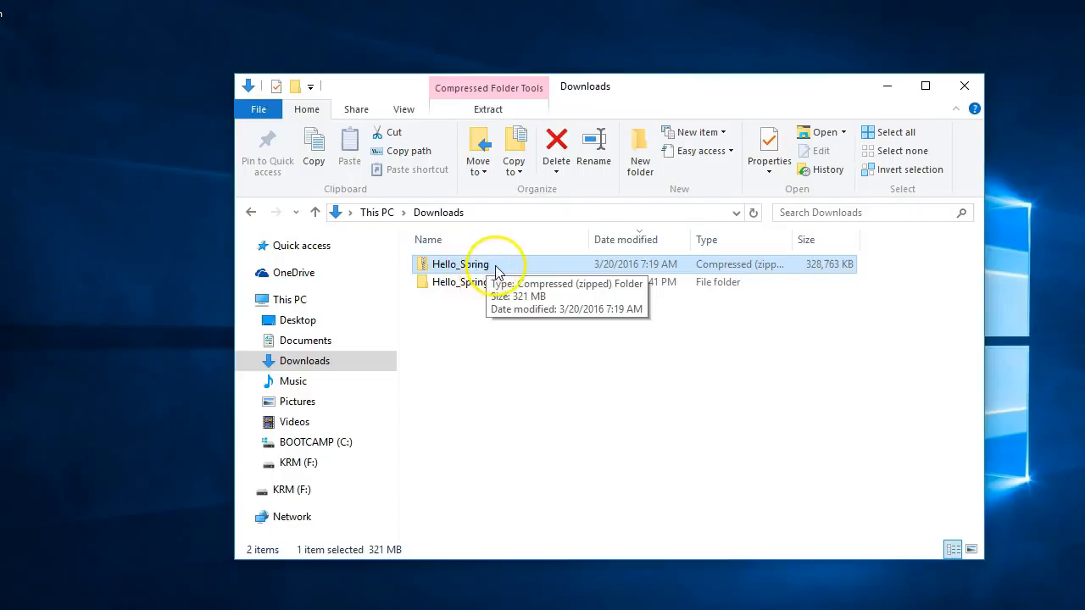
{"action": "mouse_move", "coordinate": [493, 385]}
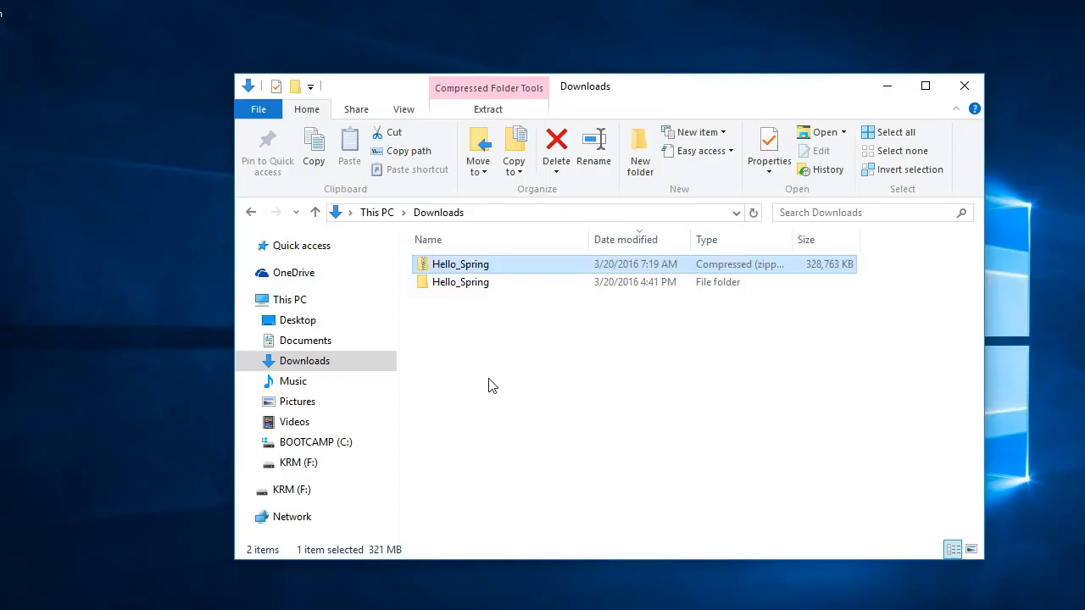
{"action": "mouse_move", "coordinate": [458, 415]}
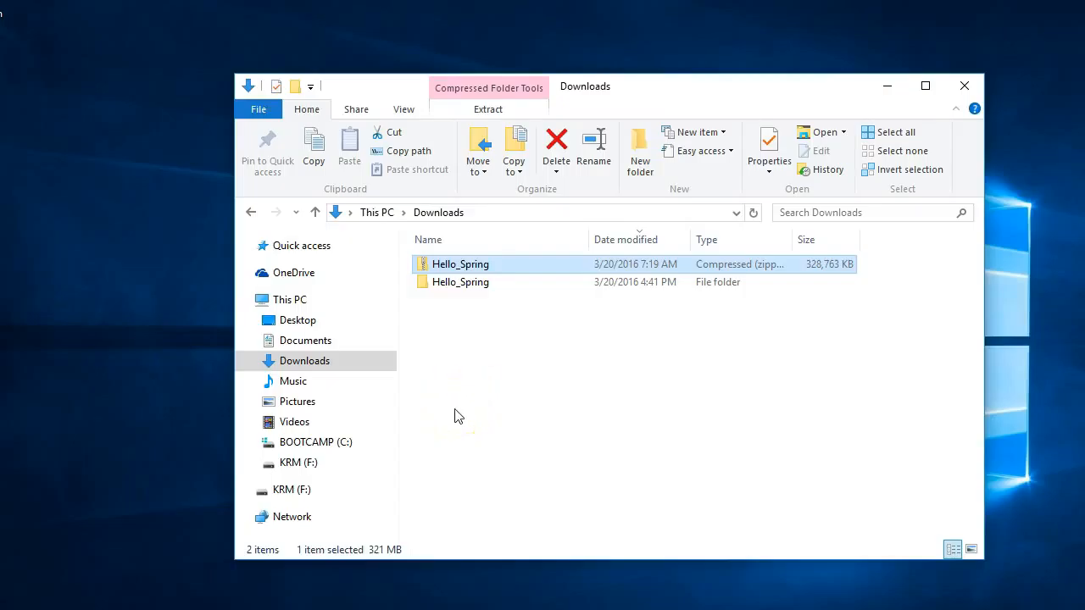